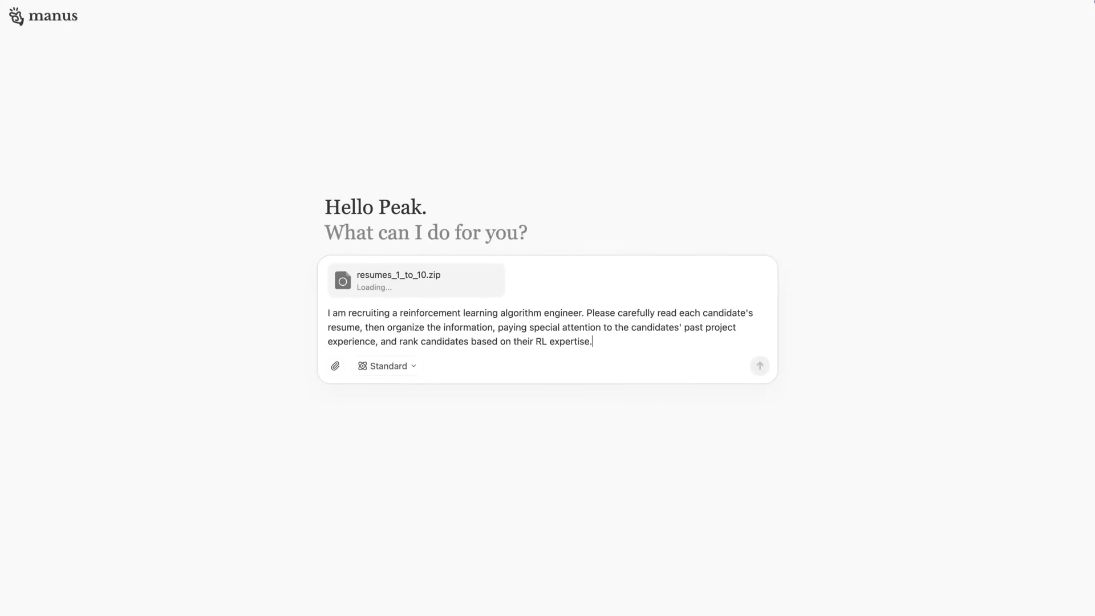
Step: Submit the RL engineer resume-ranking prompt and add resume_11–15 mid-task
left_click(759, 365)
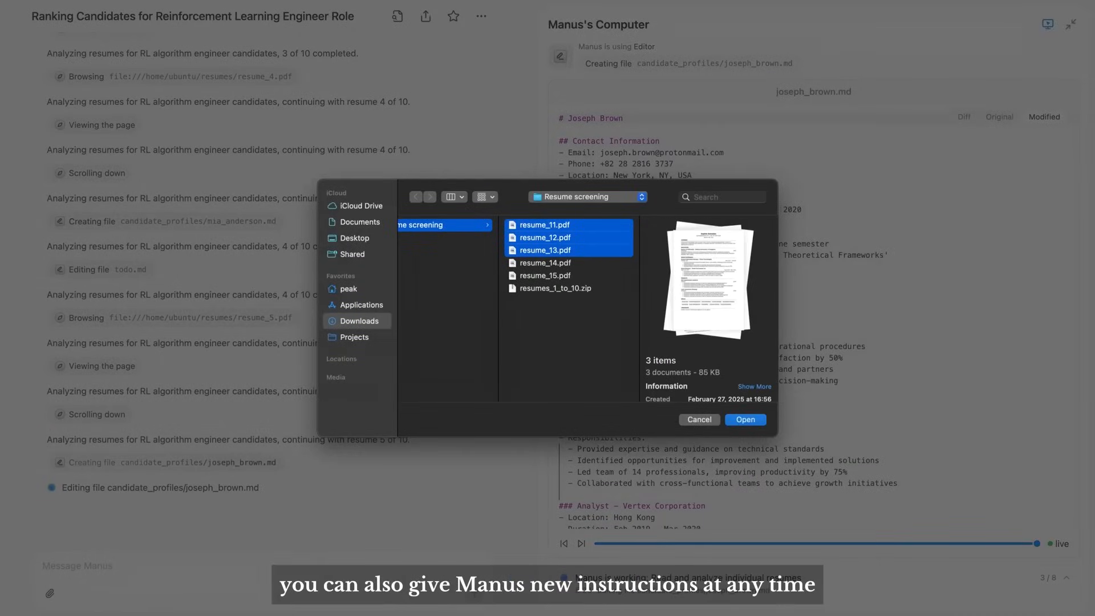
left_click(744, 420)
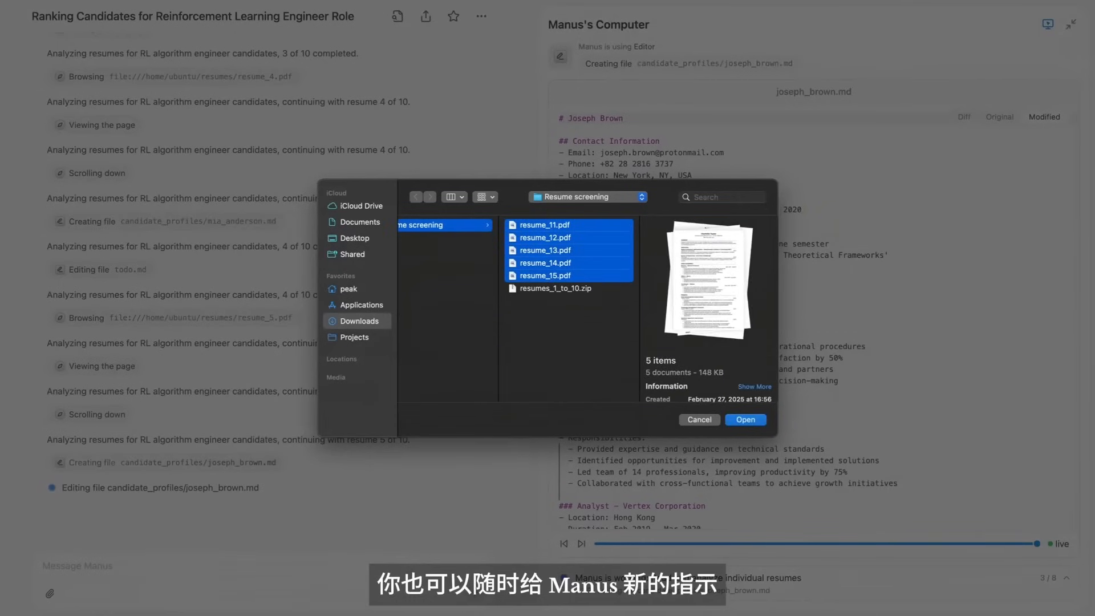
left_click(744, 420)
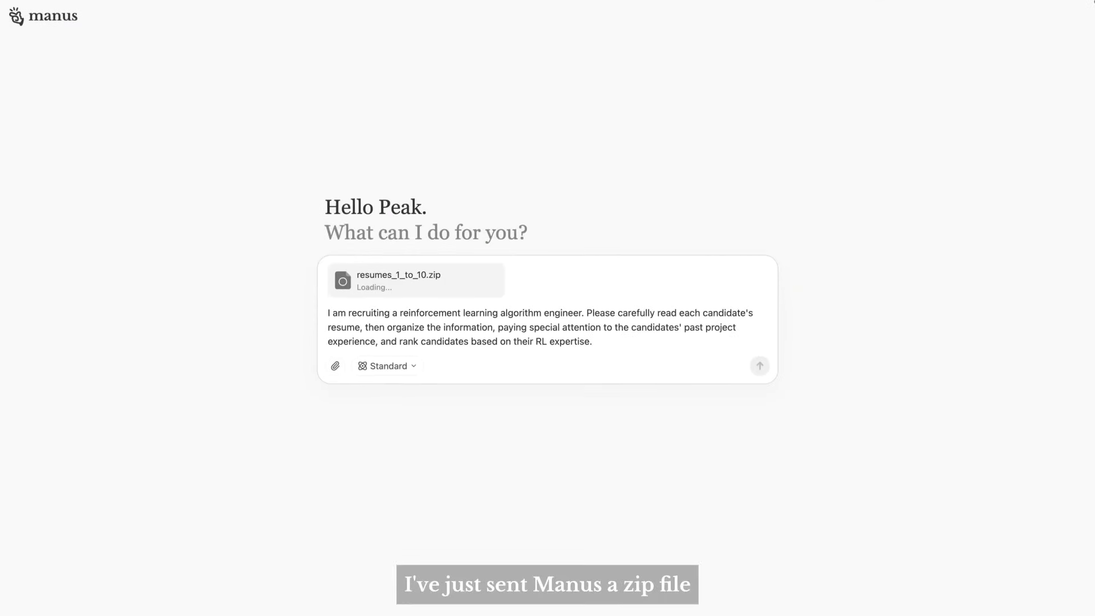
left_click(759, 365)
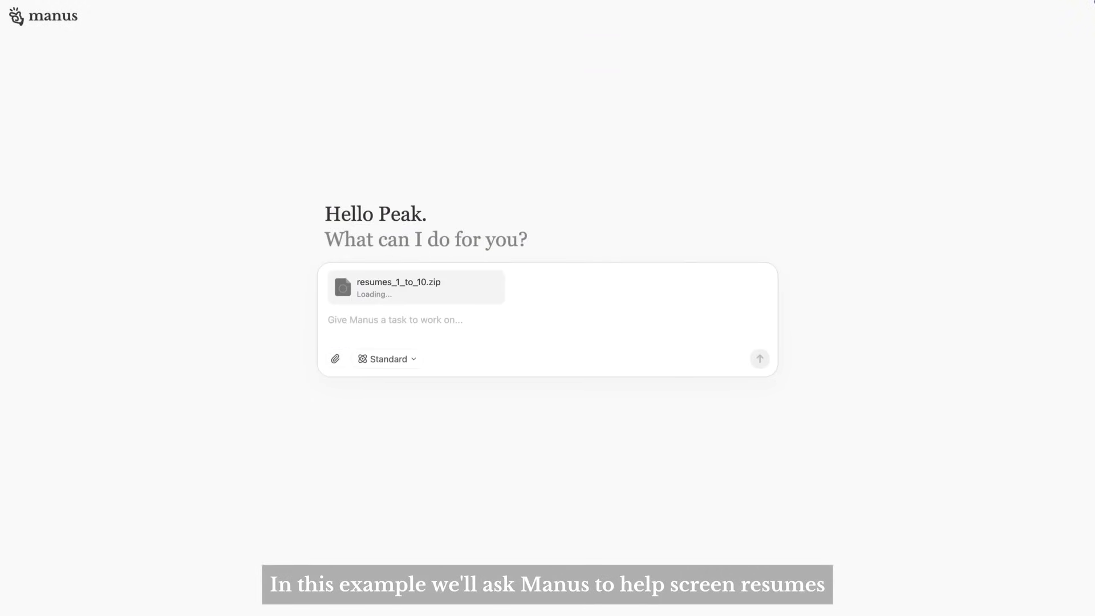
type("I am recruiting a reinforcement learning algorithm engineer. Please carefully read each candidate's resume, then organize the information, paying special attention to the candidates' past project experience, and rank candidates based on their RL expertise.")
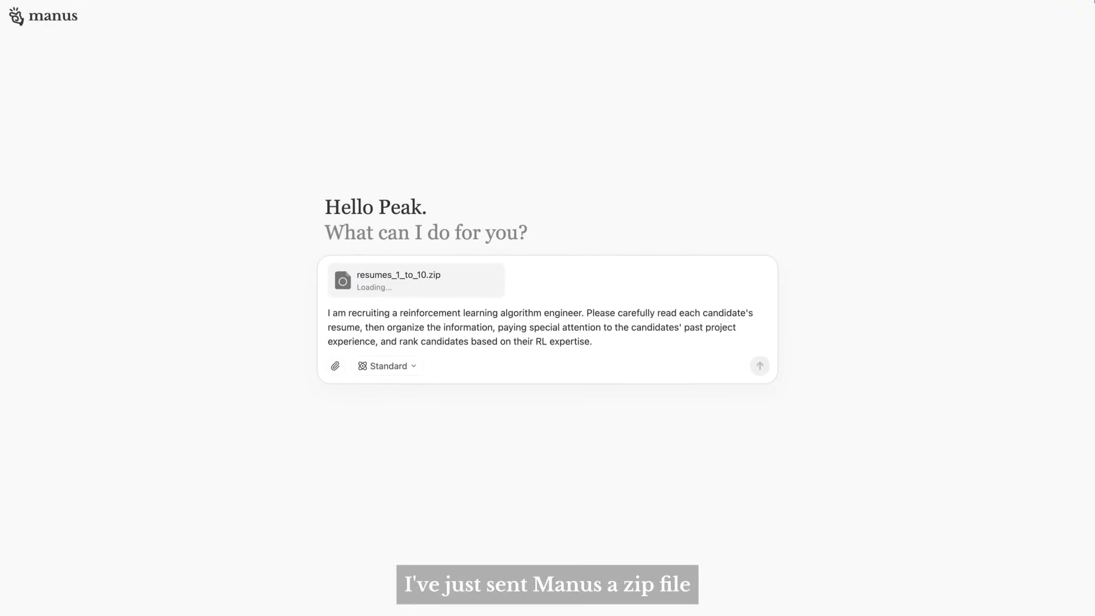
left_click(759, 365)
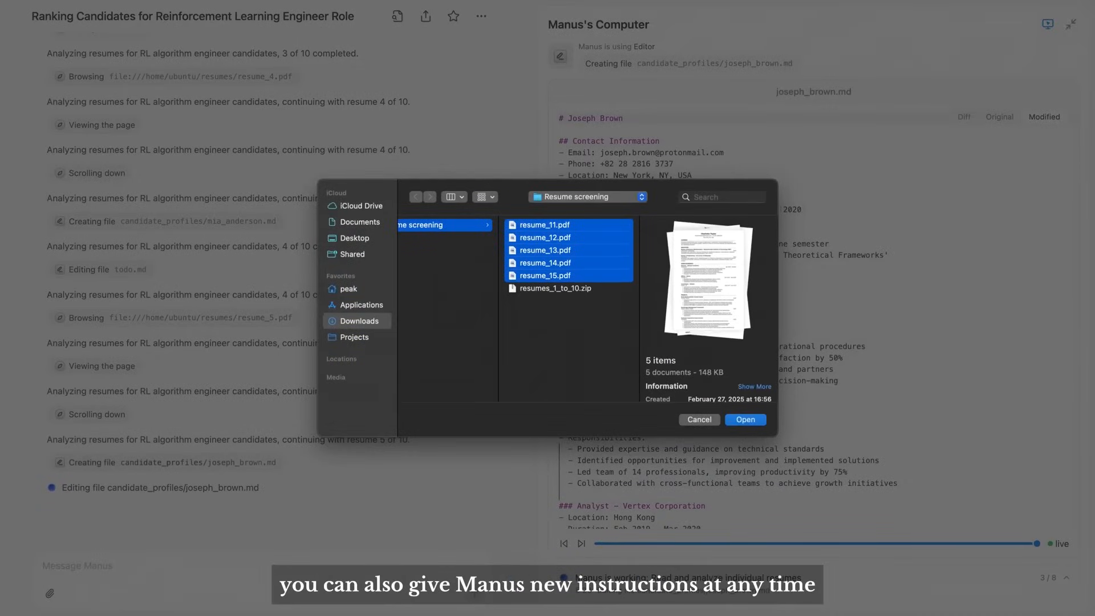
left_click(745, 419)
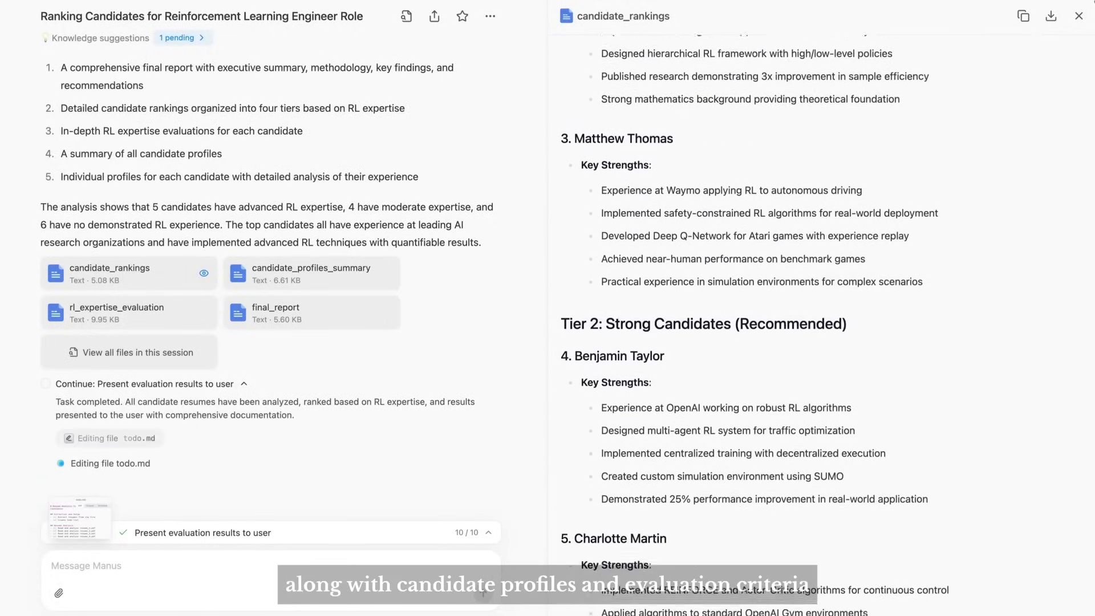
Step: Scroll the candidate_rankings preview and accept the suggested resume-screening knowledge
scroll("down", 3)
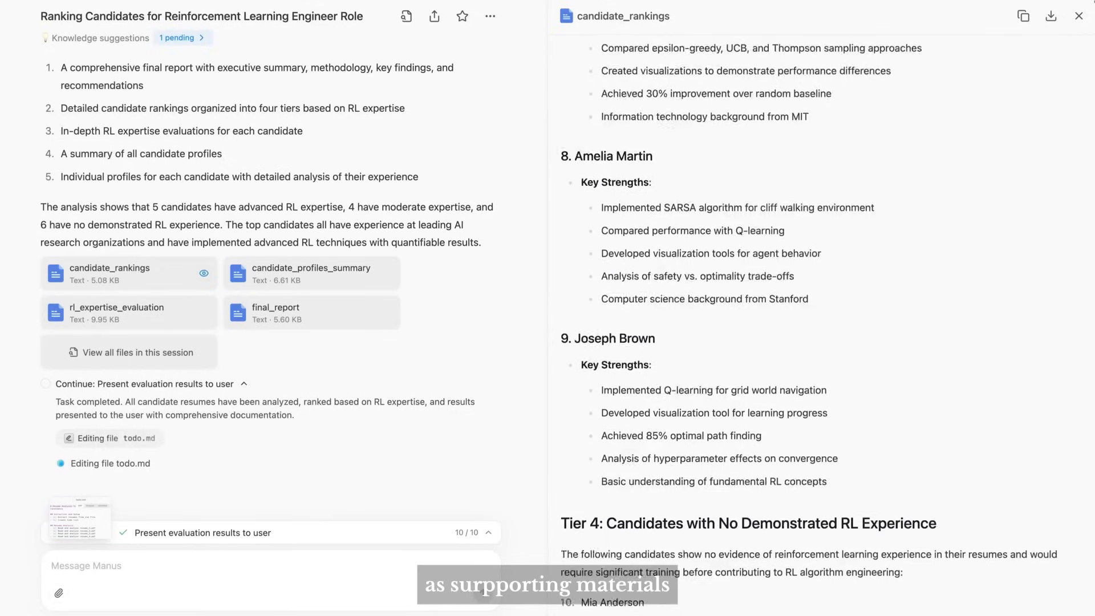
scroll("down", 3)
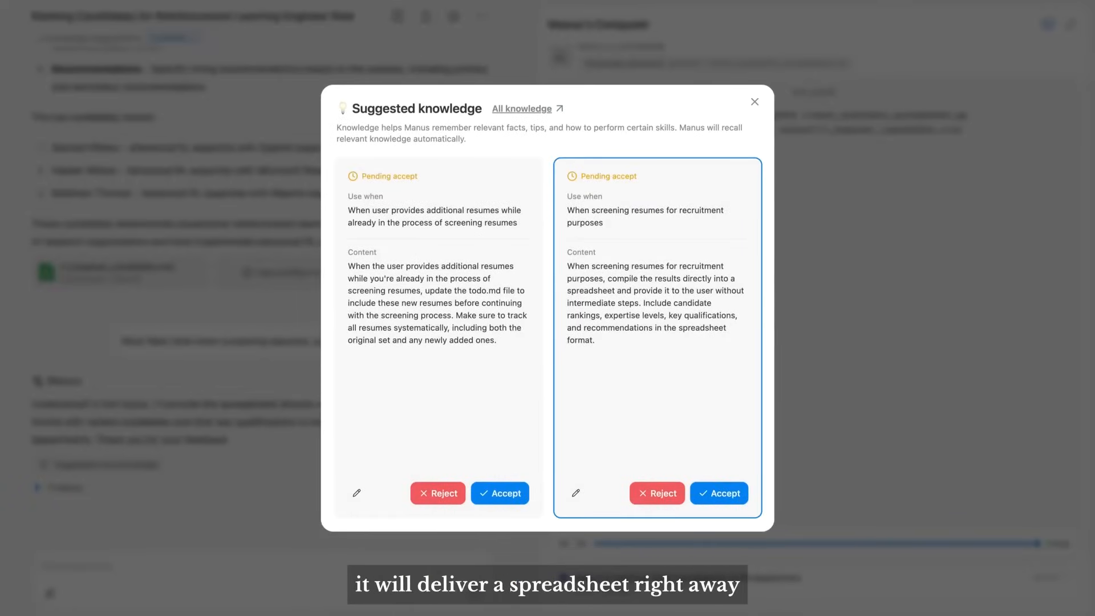
left_click(719, 493)
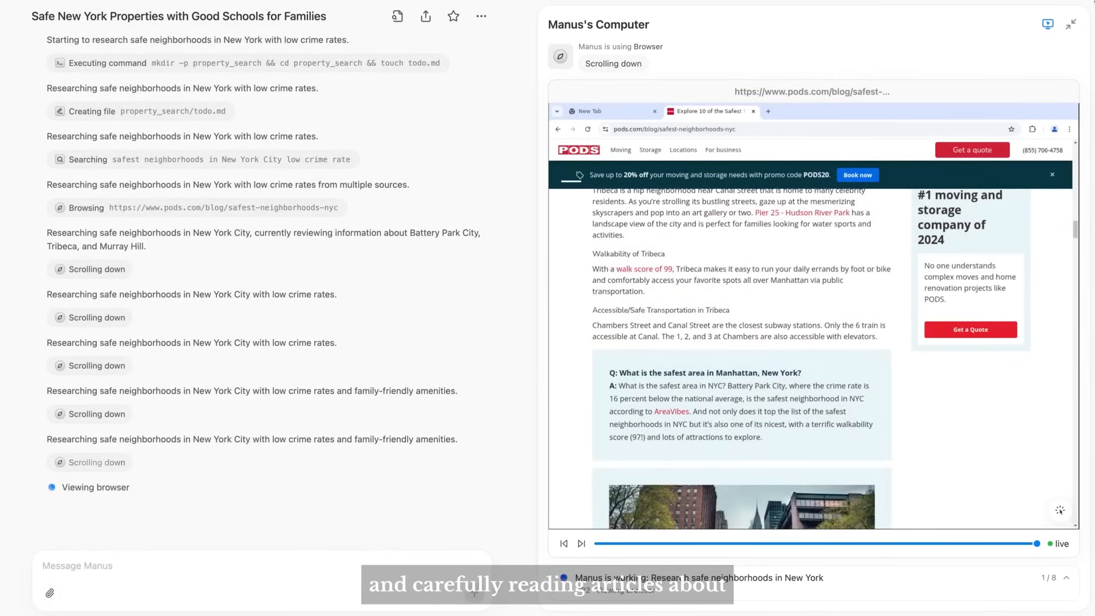
Step: Open final_report and scroll through its neighborhood and property comparison tables
scroll("down", 3)
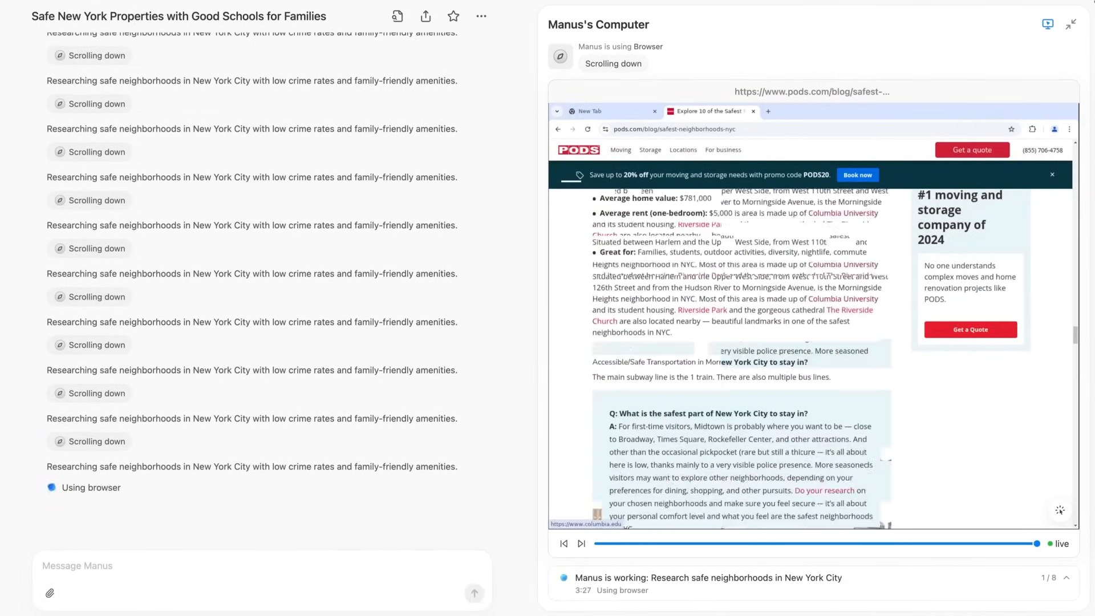
scroll("down", 3)
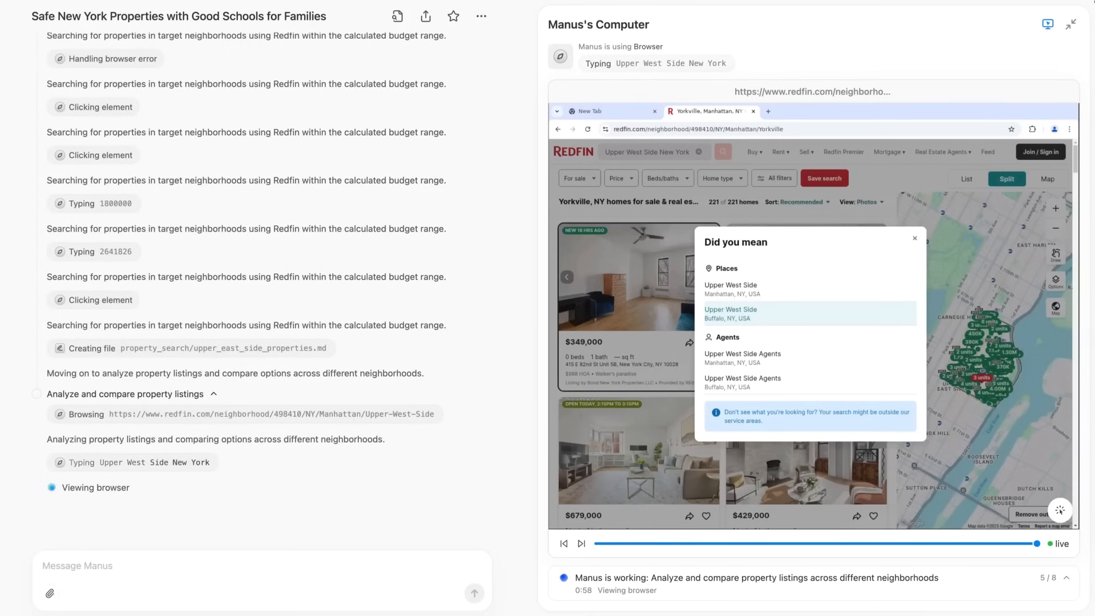
left_click(617, 178)
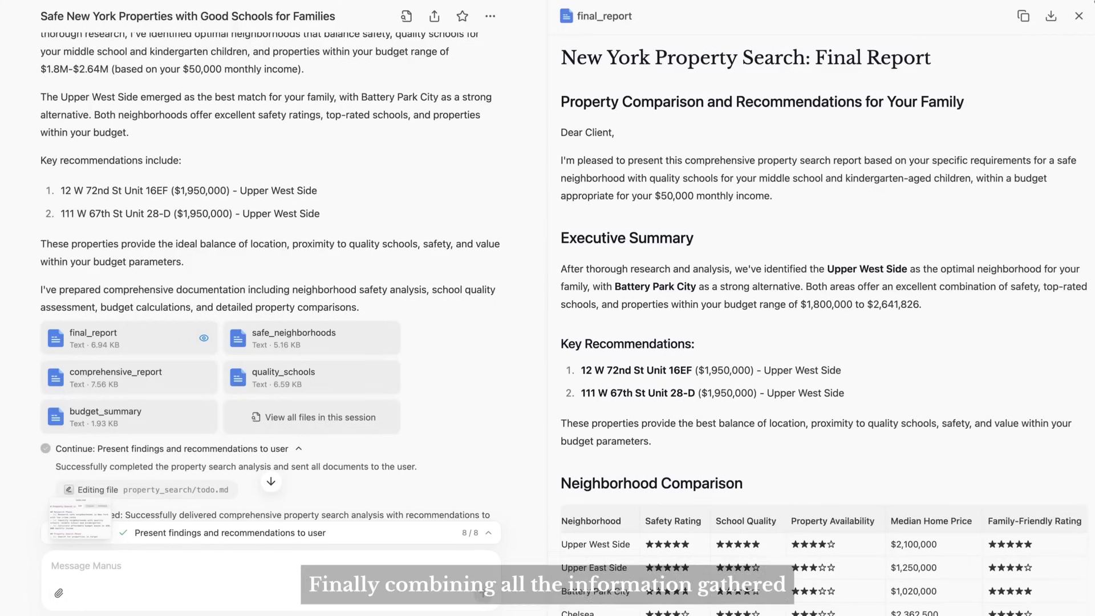
scroll("down", 3)
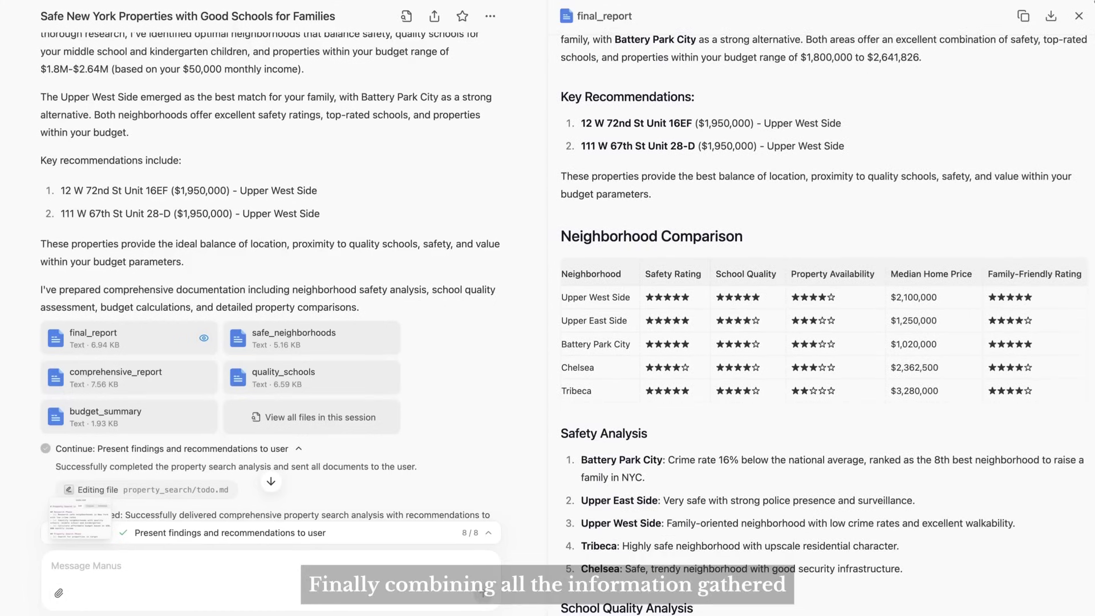
scroll("down", 3)
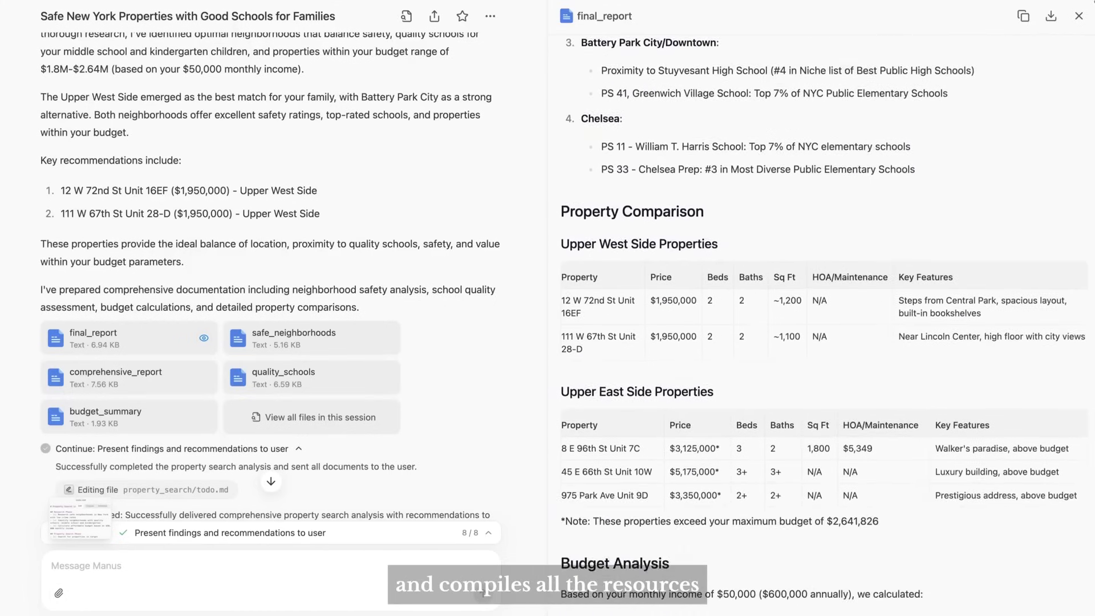
scroll("down", 3)
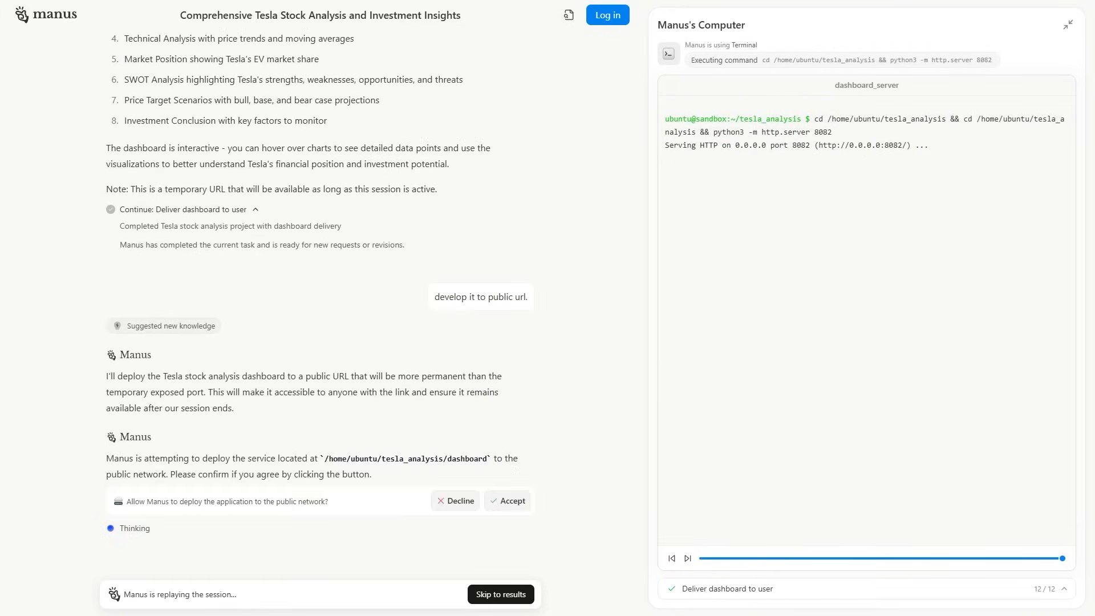
Step: Skip the Tesla analysis replay to its finished results
left_click(507, 500)
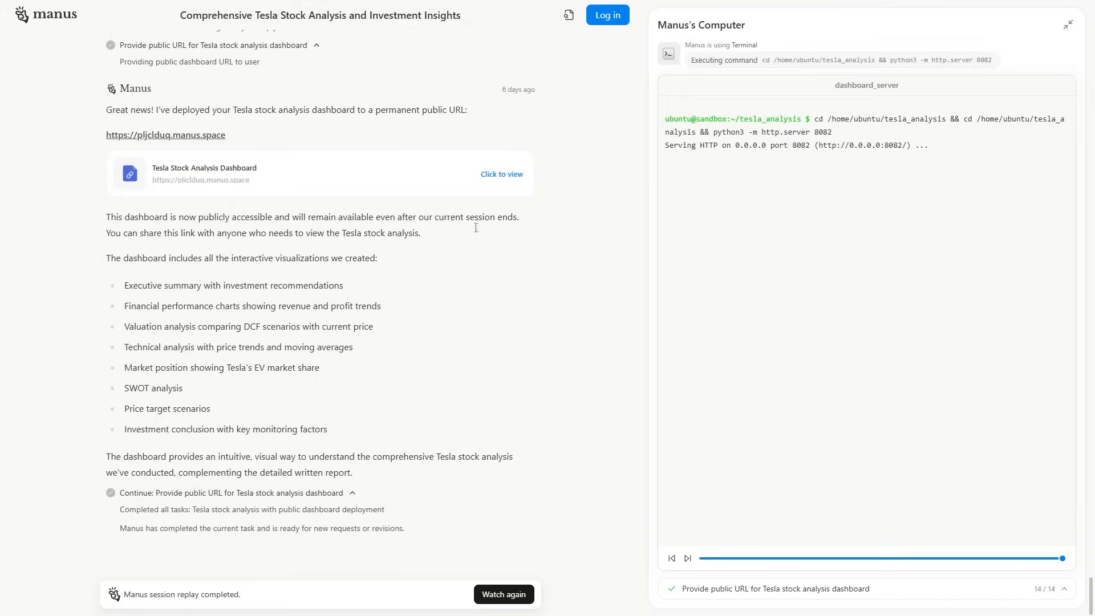
left_click(501, 174)
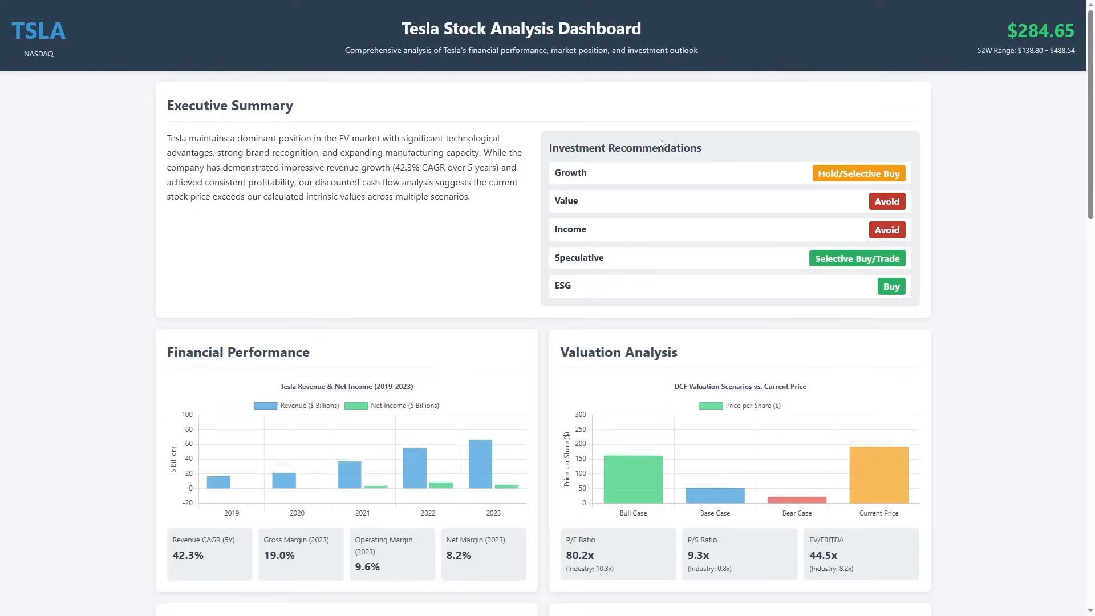
scroll("down", 3)
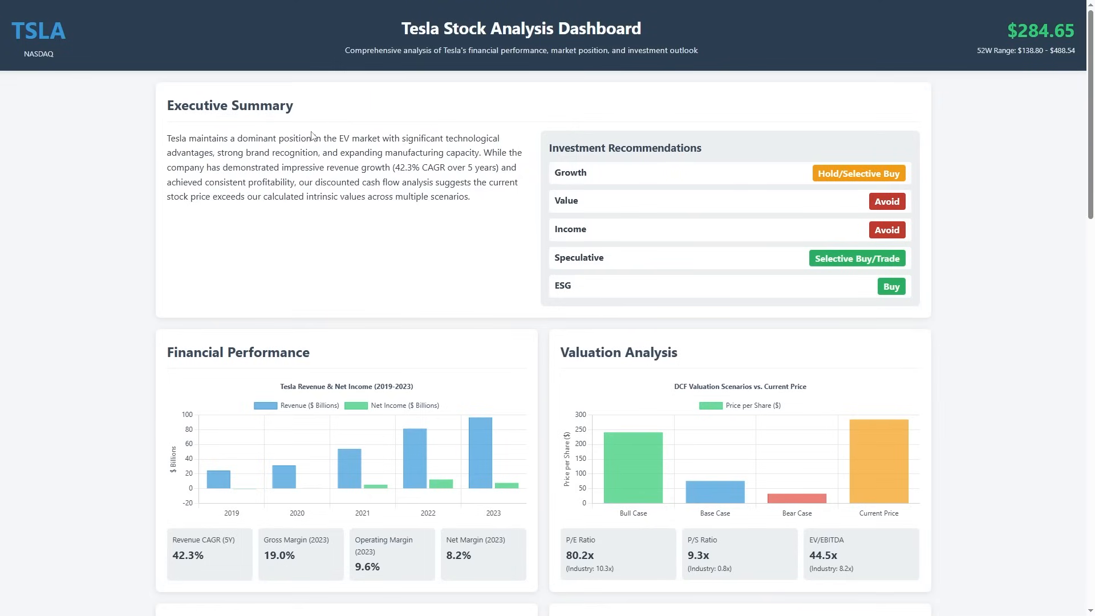
scroll("down", 3)
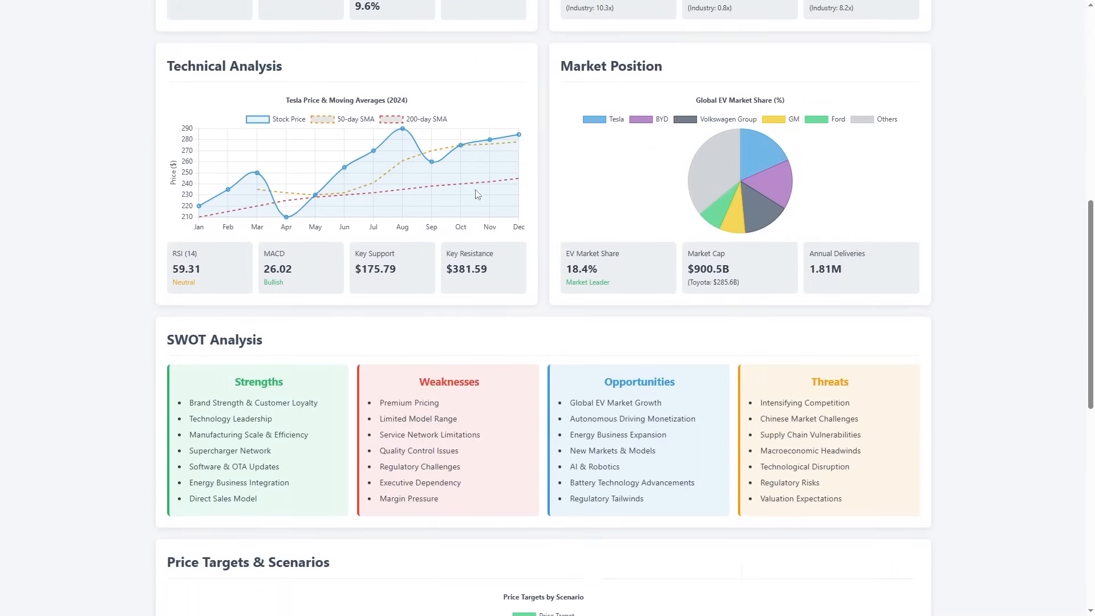
scroll("down", 3)
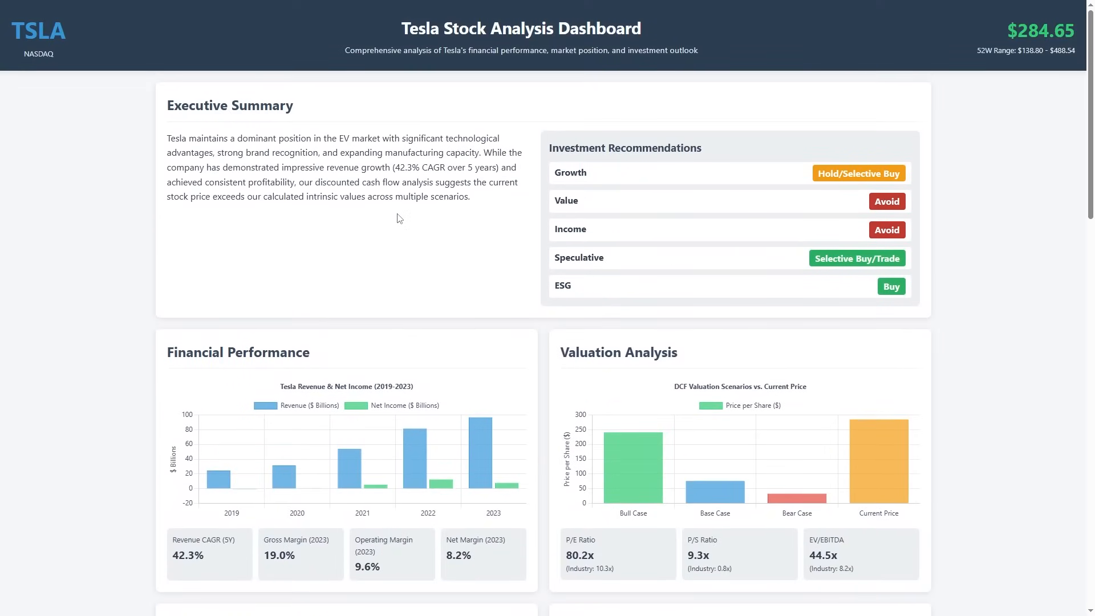
scroll("down", 3)
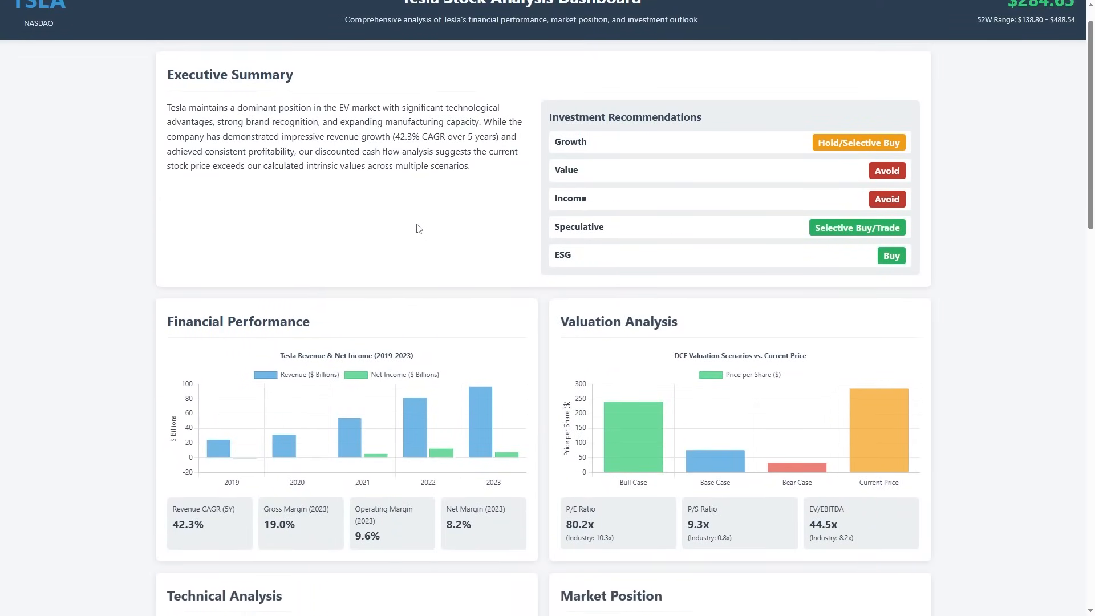
scroll("down", 3)
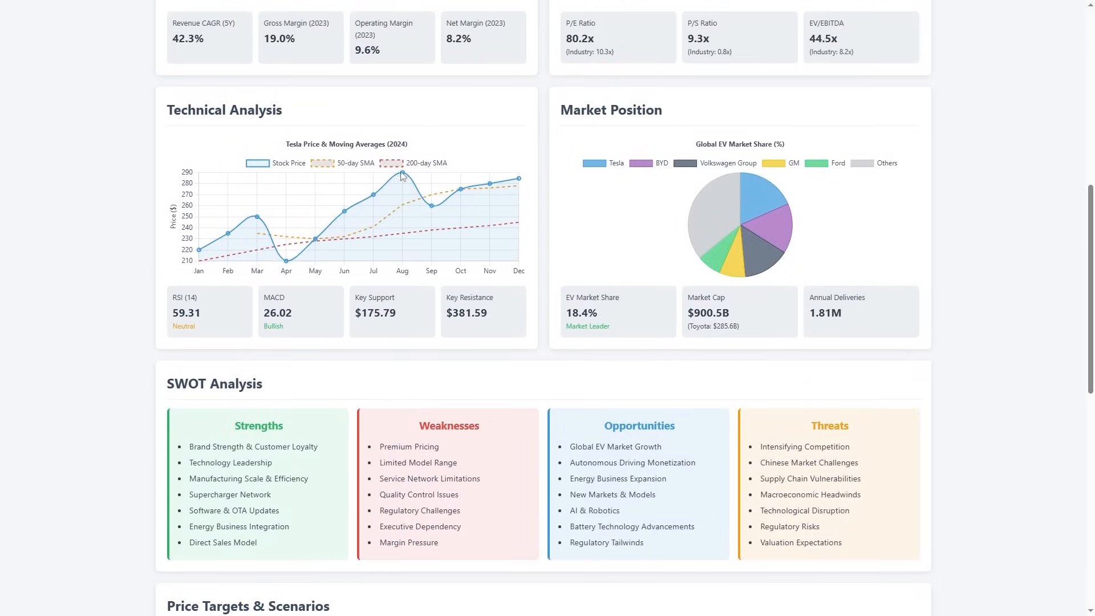
scroll("down", 3)
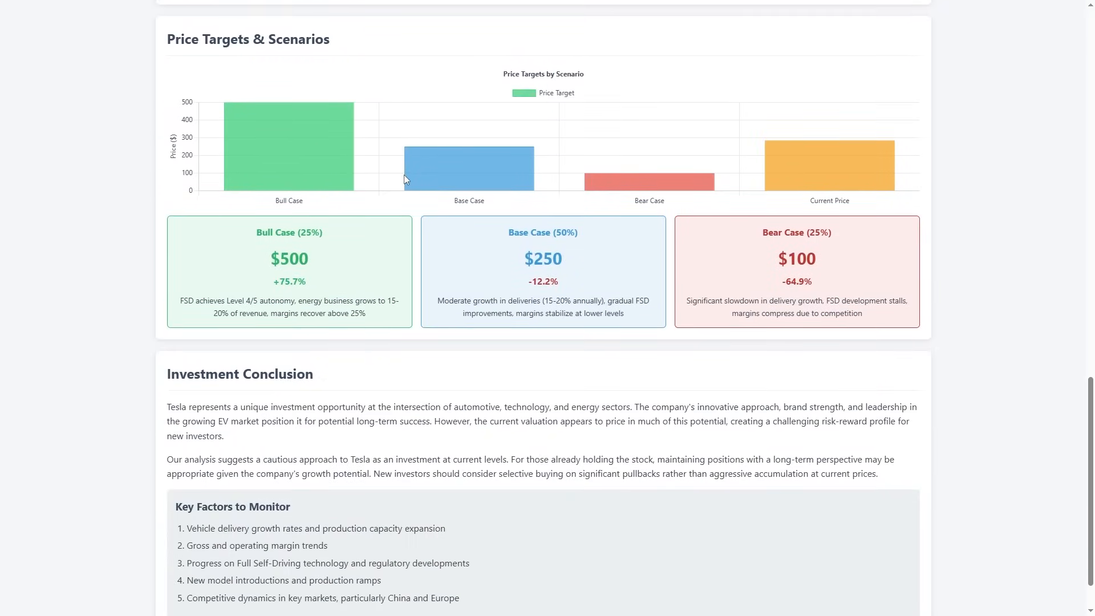
scroll("up", 3)
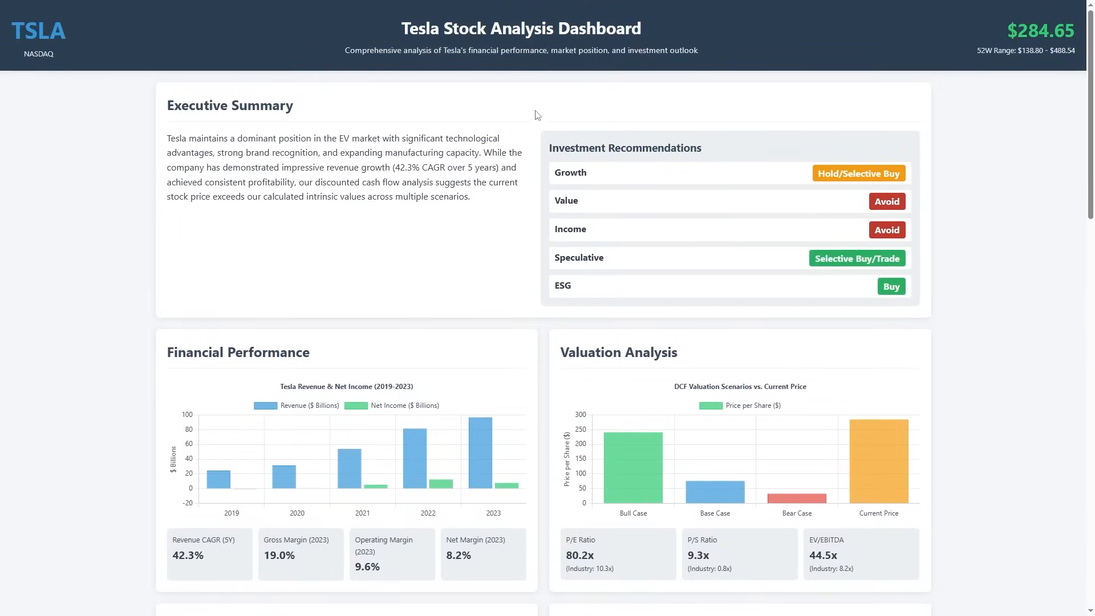
scroll("down", 3)
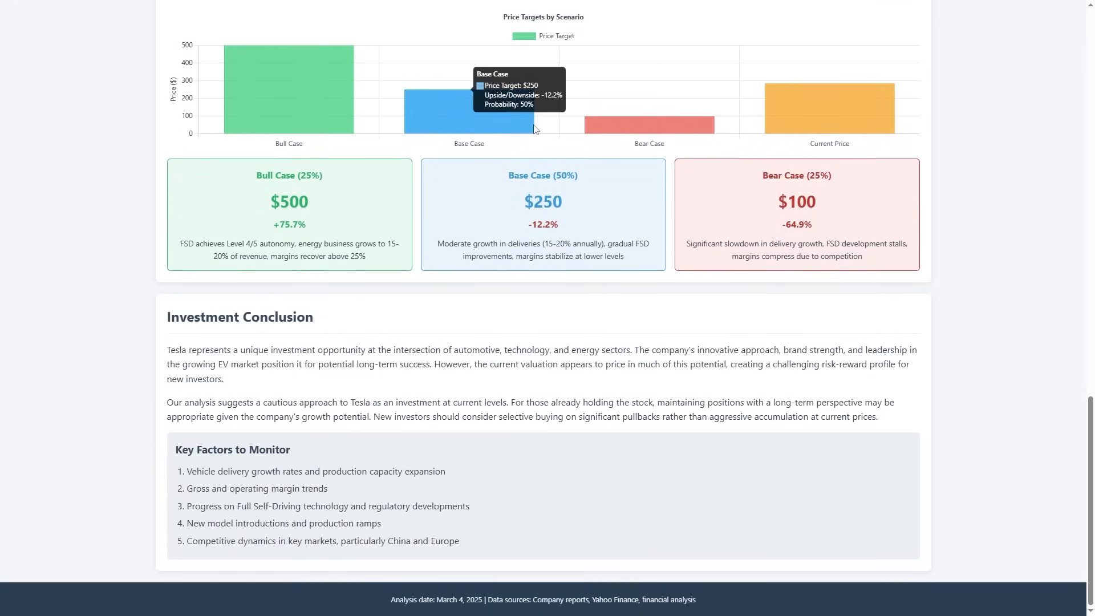
scroll("up", 3)
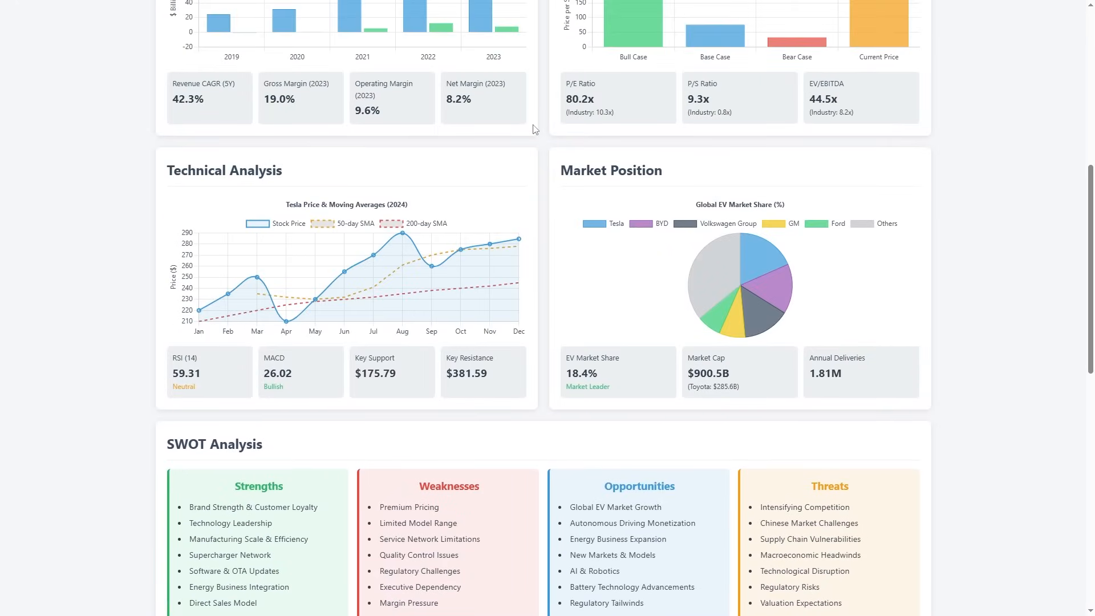
scroll("up", 3)
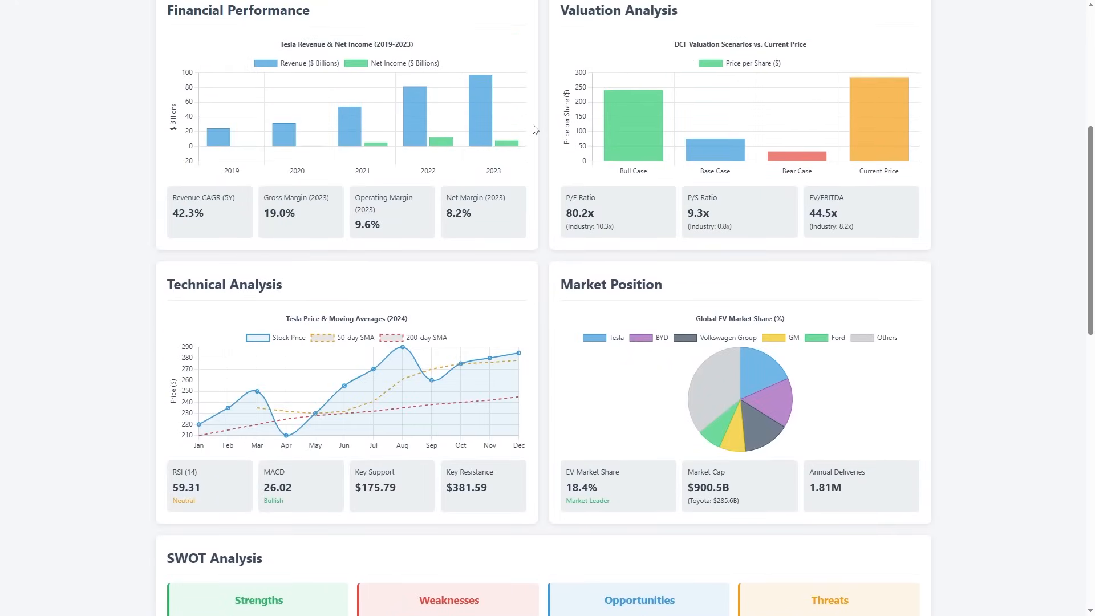
scroll("up", 3)
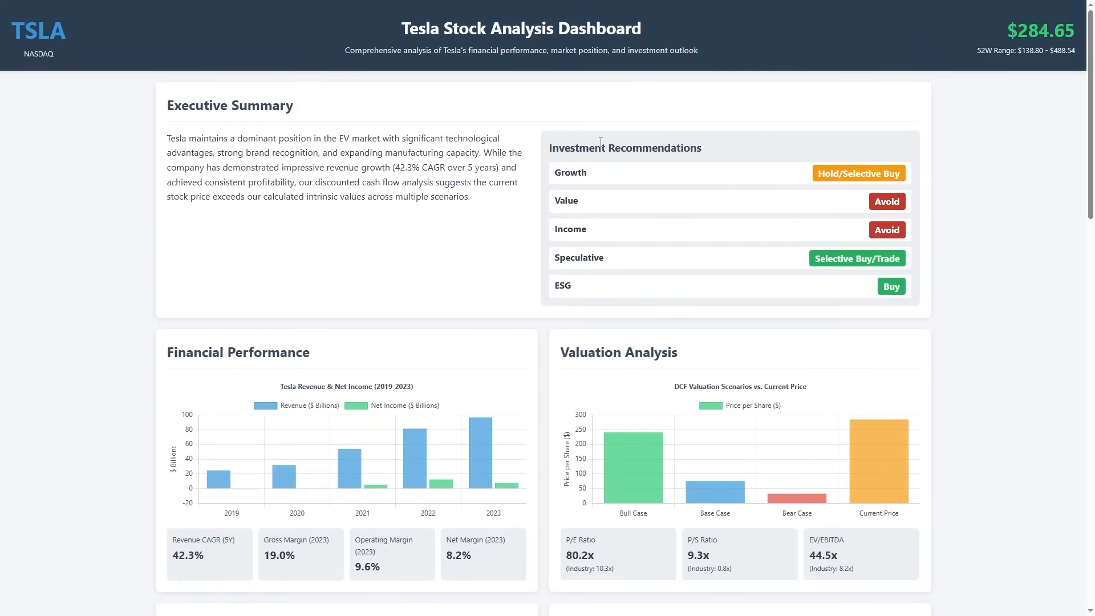
scroll("down", 3)
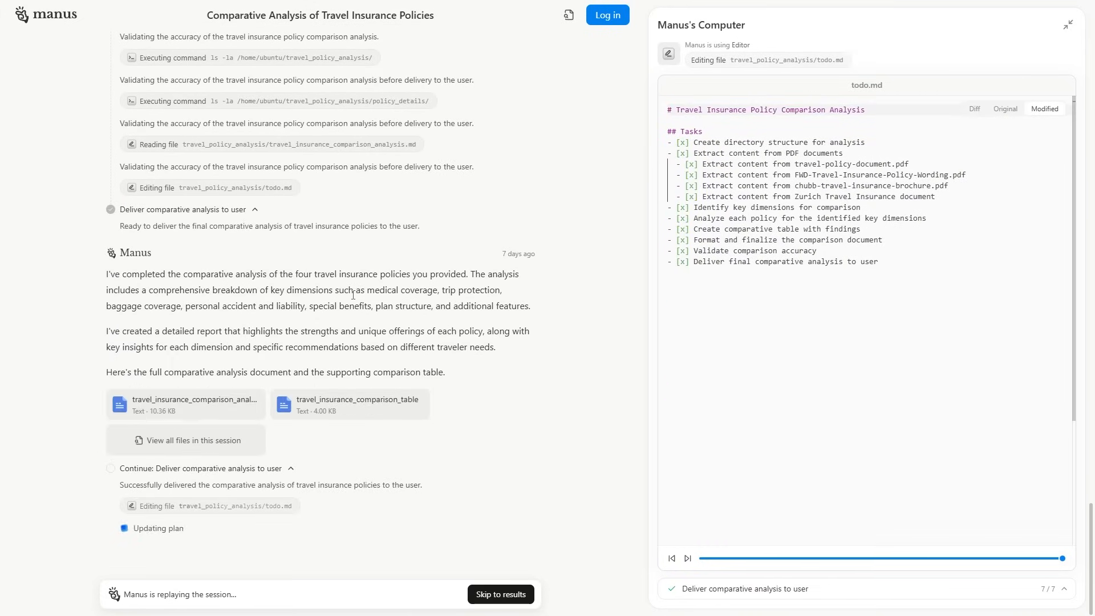
Step: Skip to the travel_insurance_comparison_analysis file and scroll its coverage tables
left_click(194, 385)
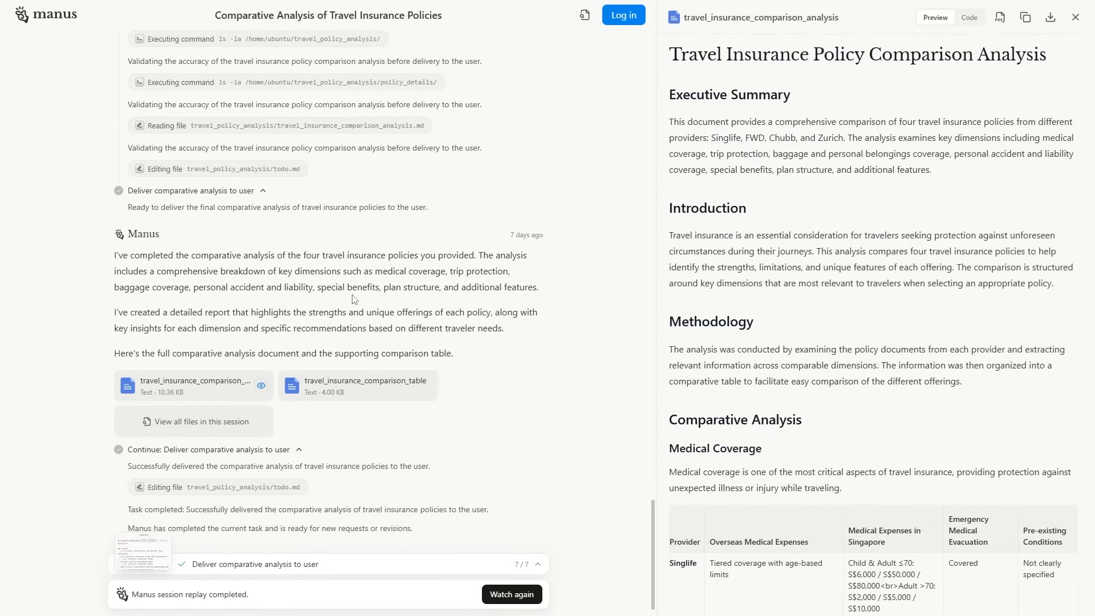
mouse_move(624, 309)
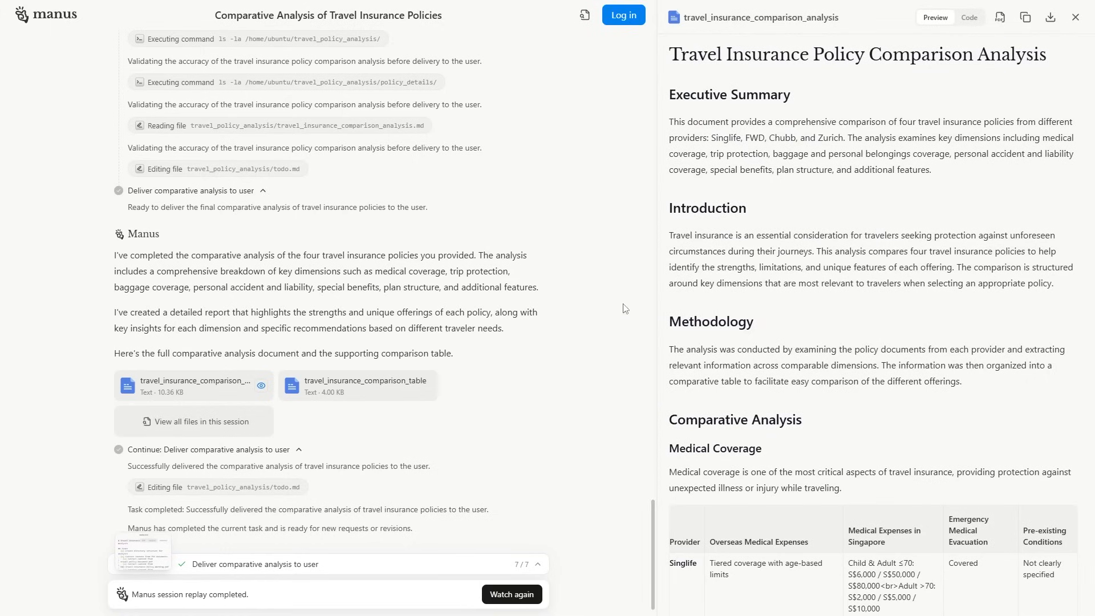
scroll("down", 3)
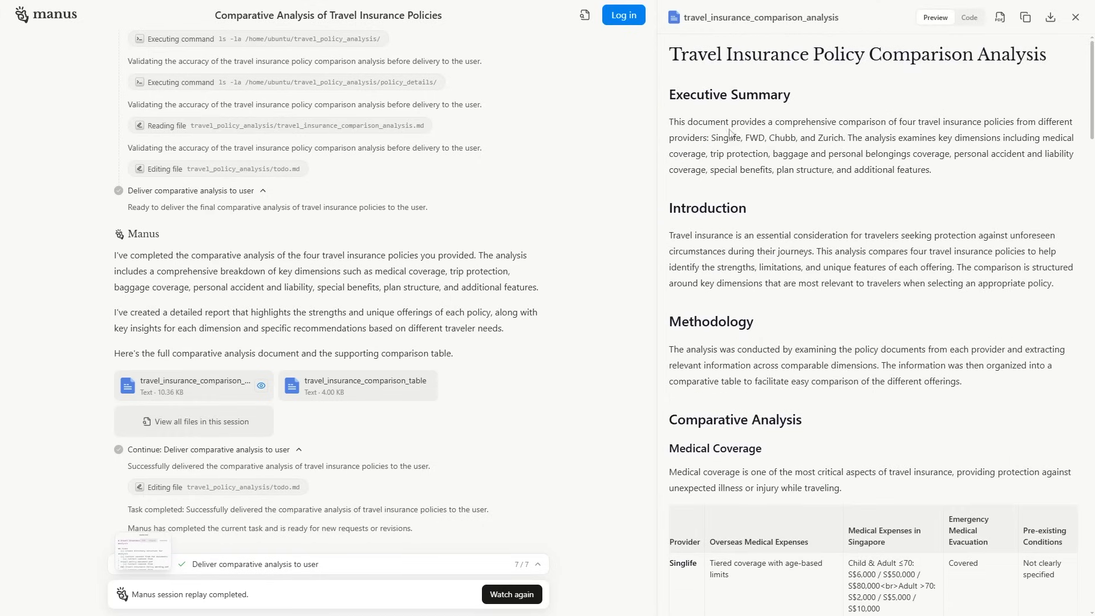
scroll("down", 3)
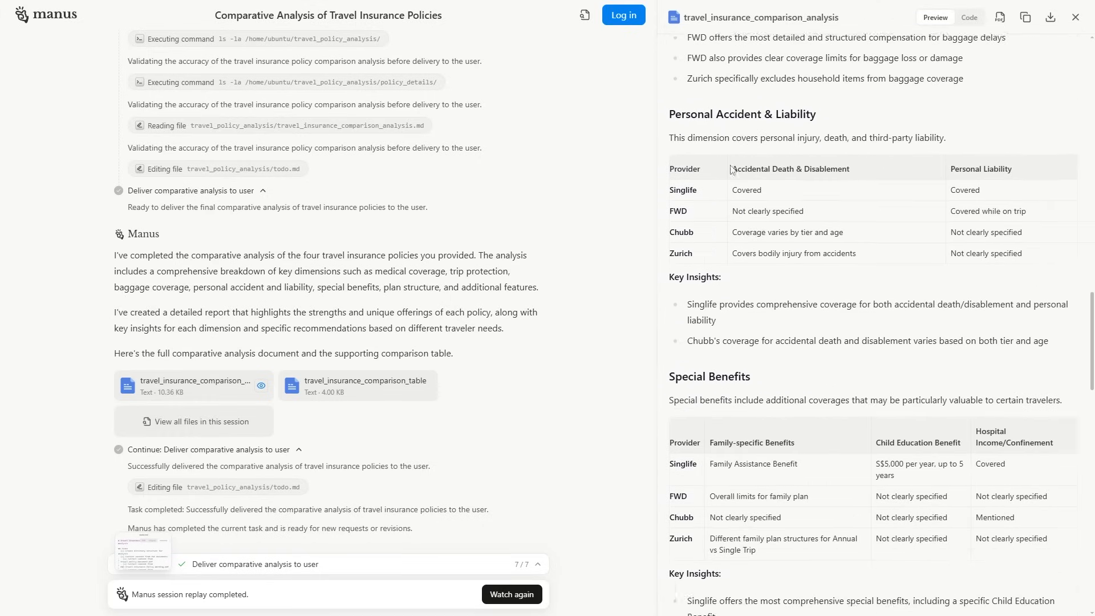
scroll("down", 3)
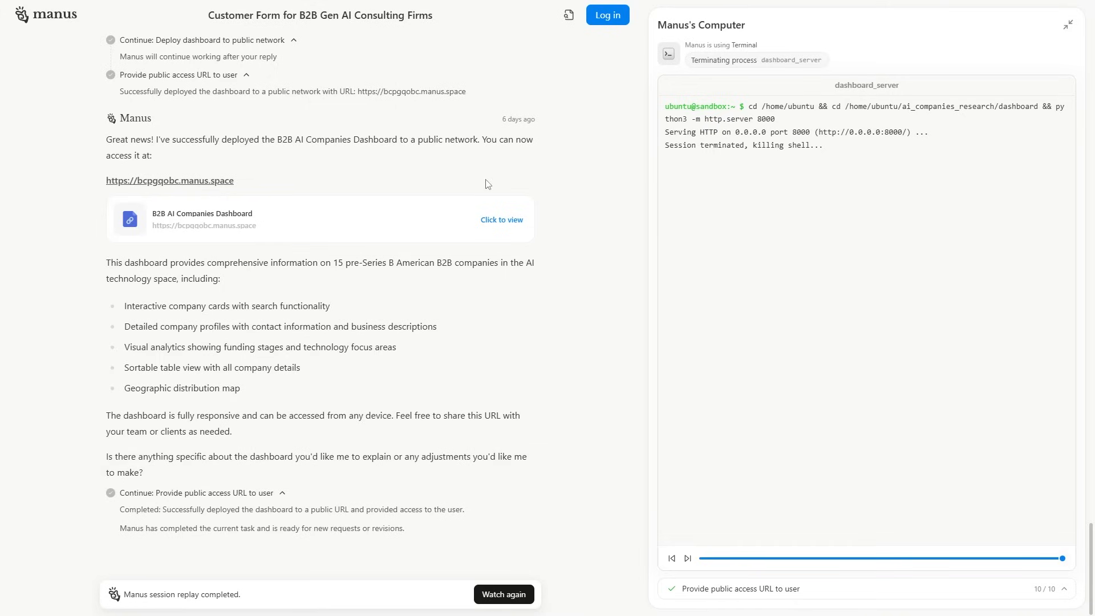
Step: Open the B2B AI Companies Dashboard and scroll to its 15-company details table
left_click(501, 219)
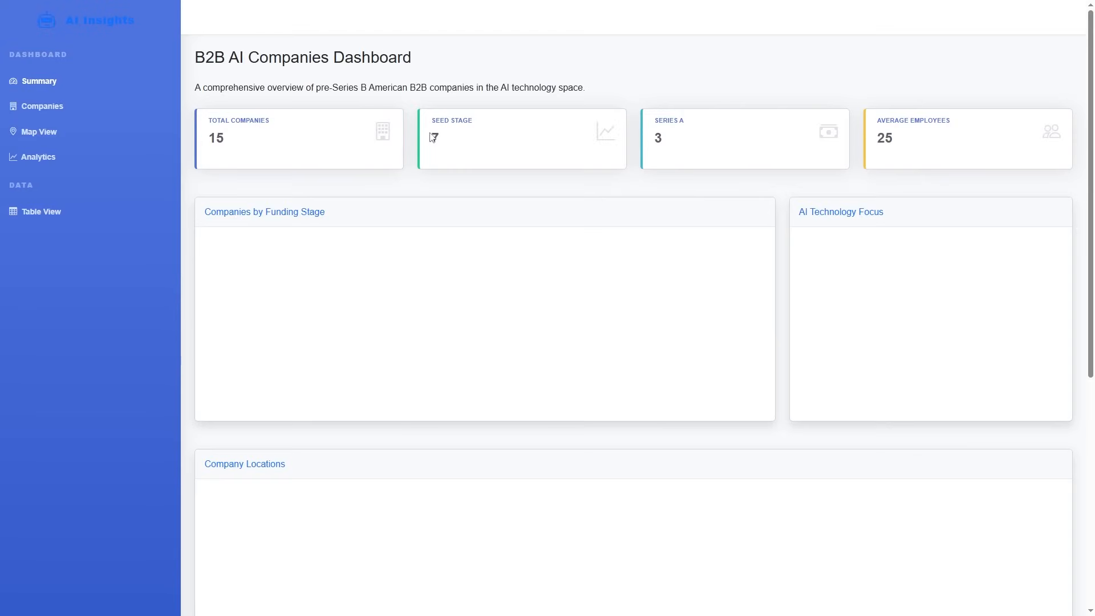
scroll("down", 3)
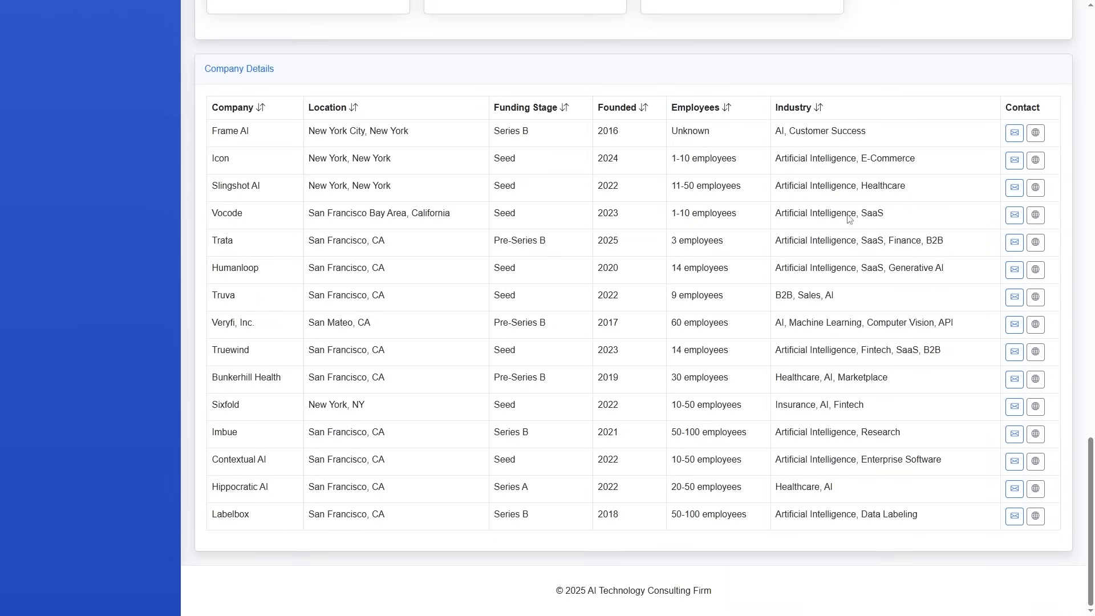
mouse_move(847, 215)
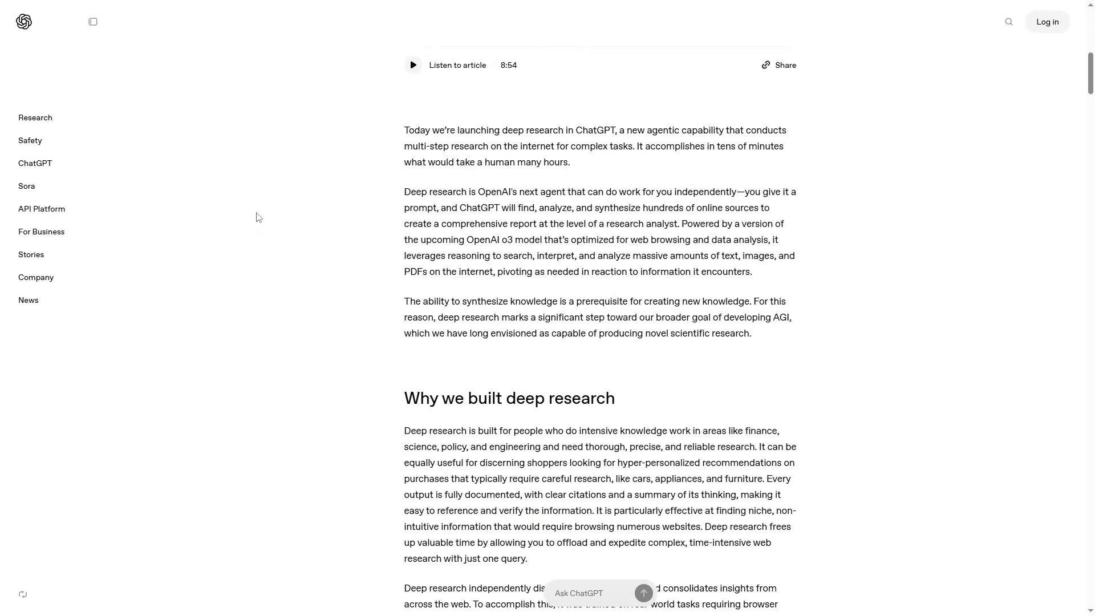
Step: Compare GPT-4o and deep research answers in the UX Design and Business examples
scroll("down", 3)
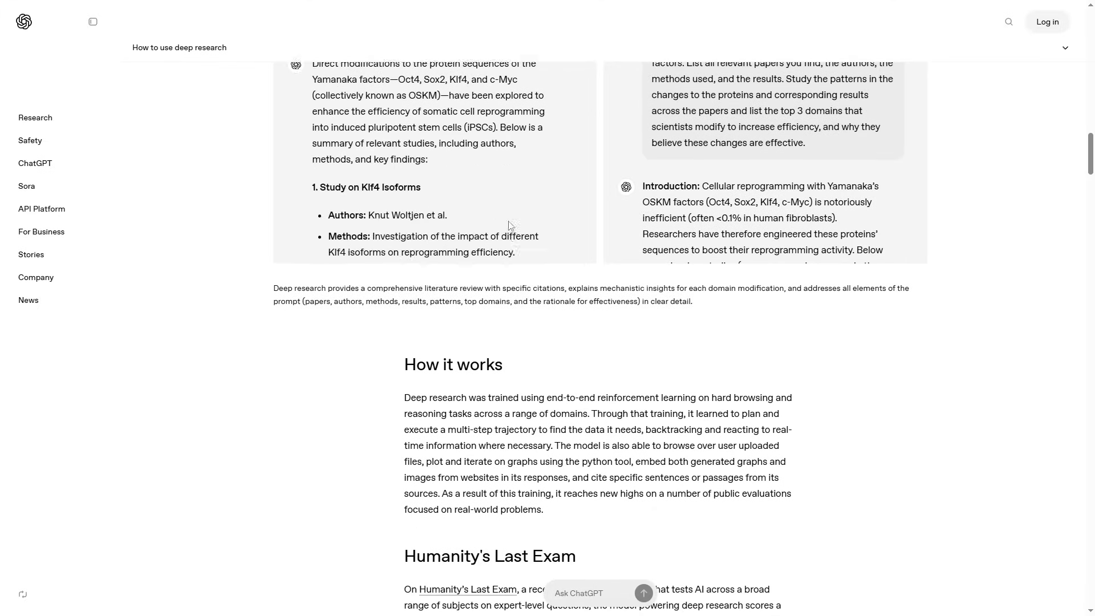
scroll("up", 3)
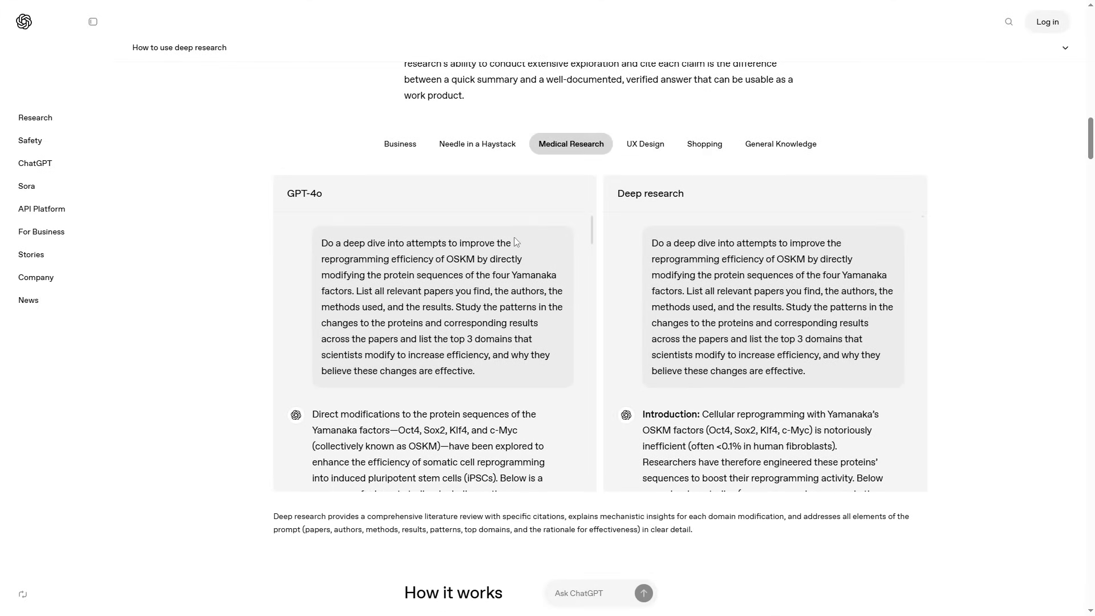
left_click(644, 144)
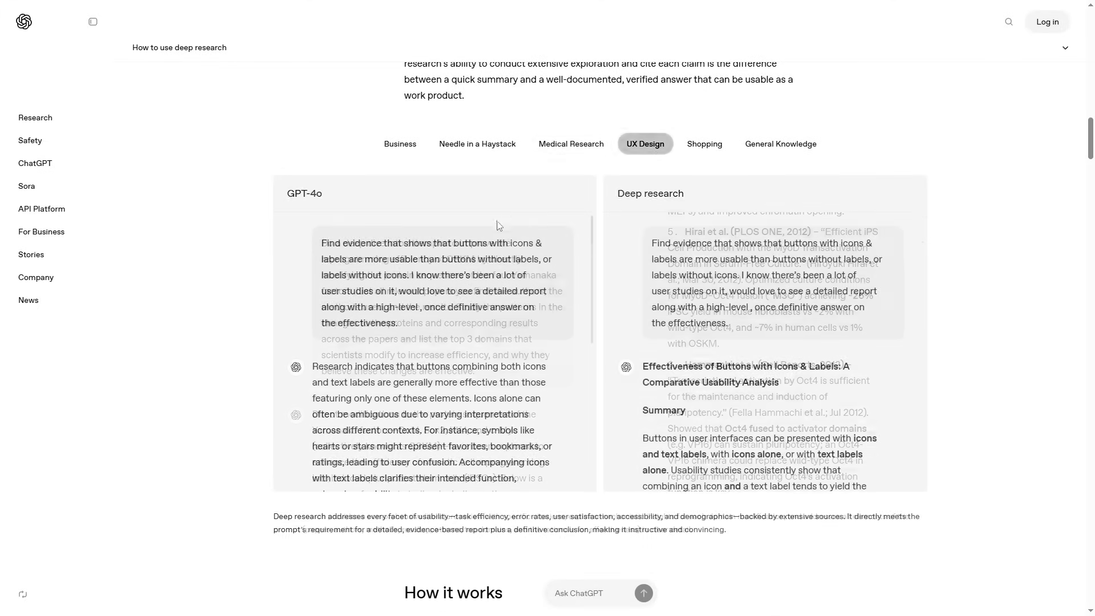
left_click(780, 87)
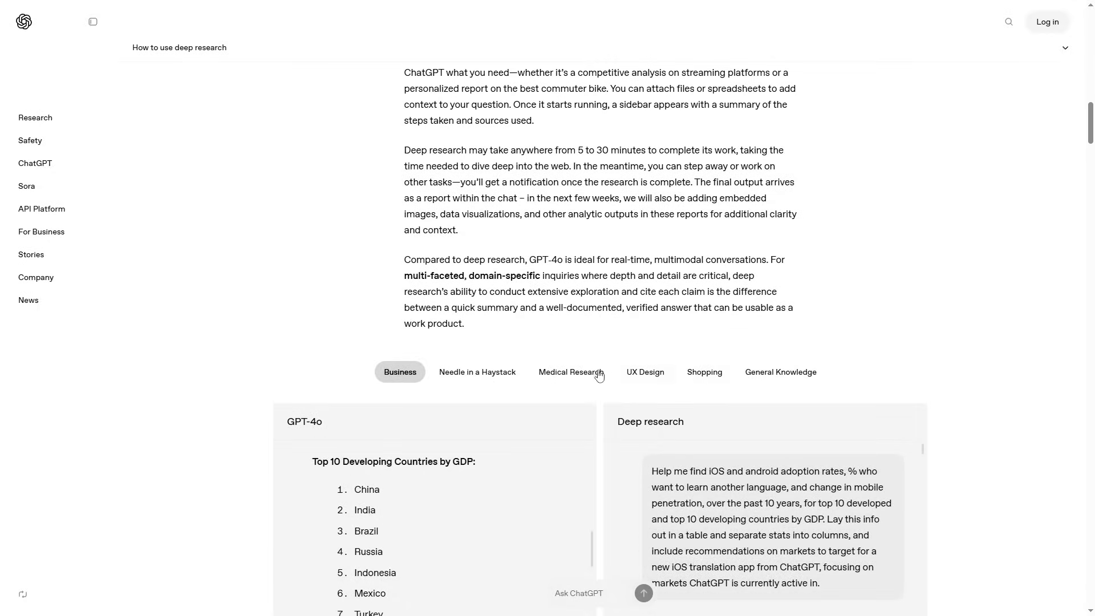
scroll("down", 3)
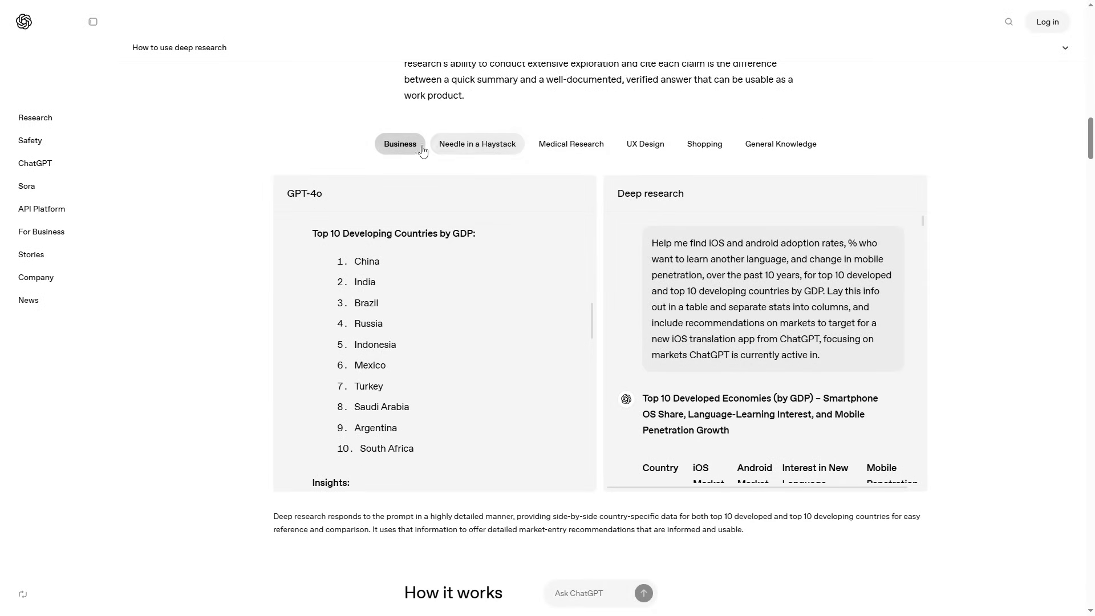
scroll("down", 3)
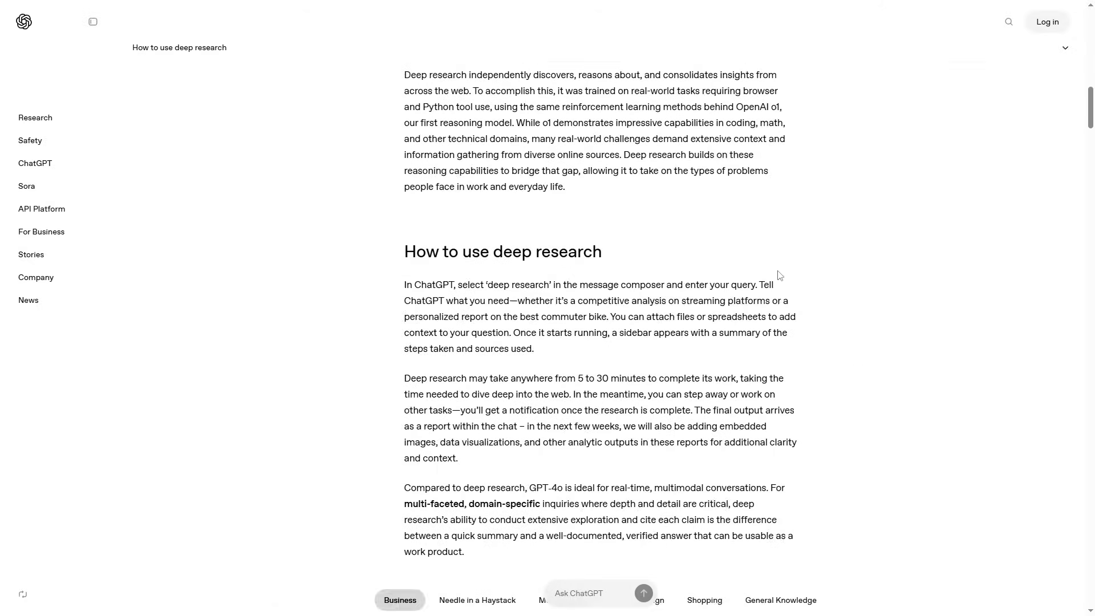
scroll("up", 3)
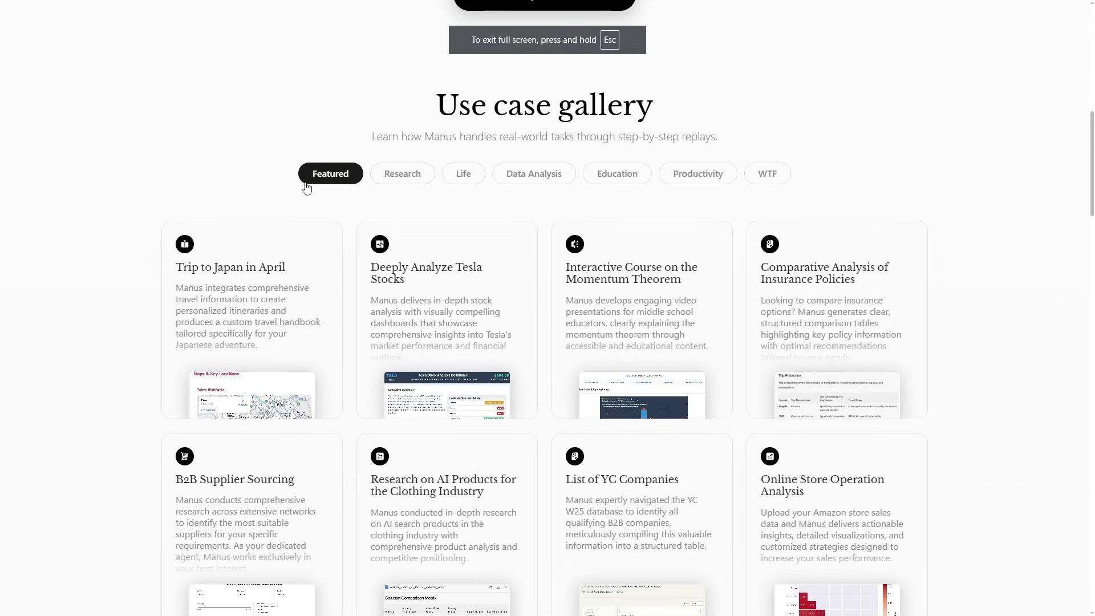
Step: Filter the use case gallery by category and scroll to Explore more use cases
left_click(402, 174)
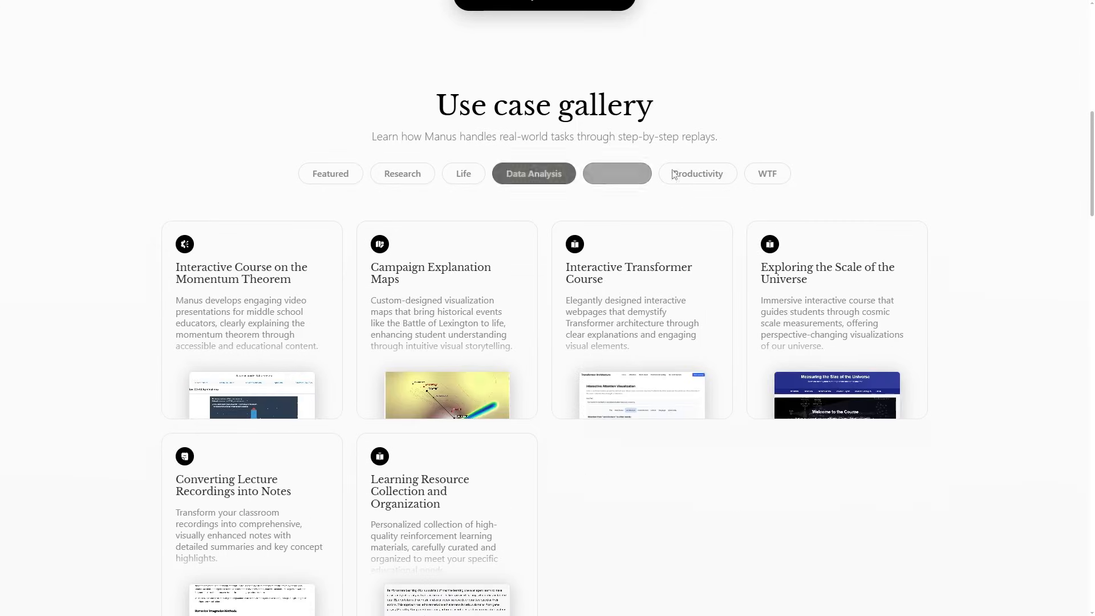
scroll("down", 3)
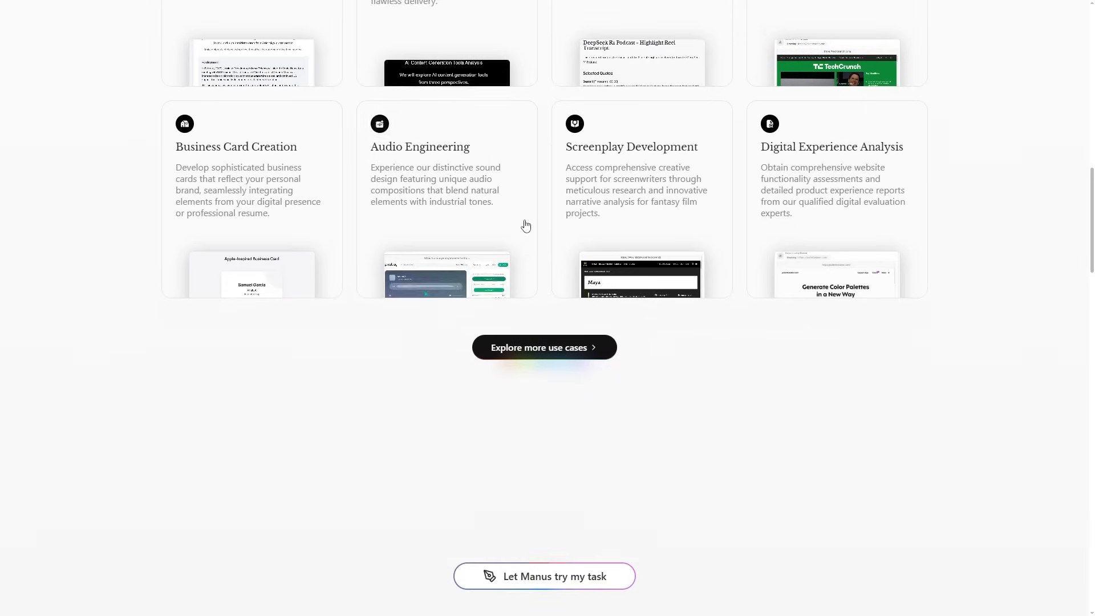
scroll("down", 3)
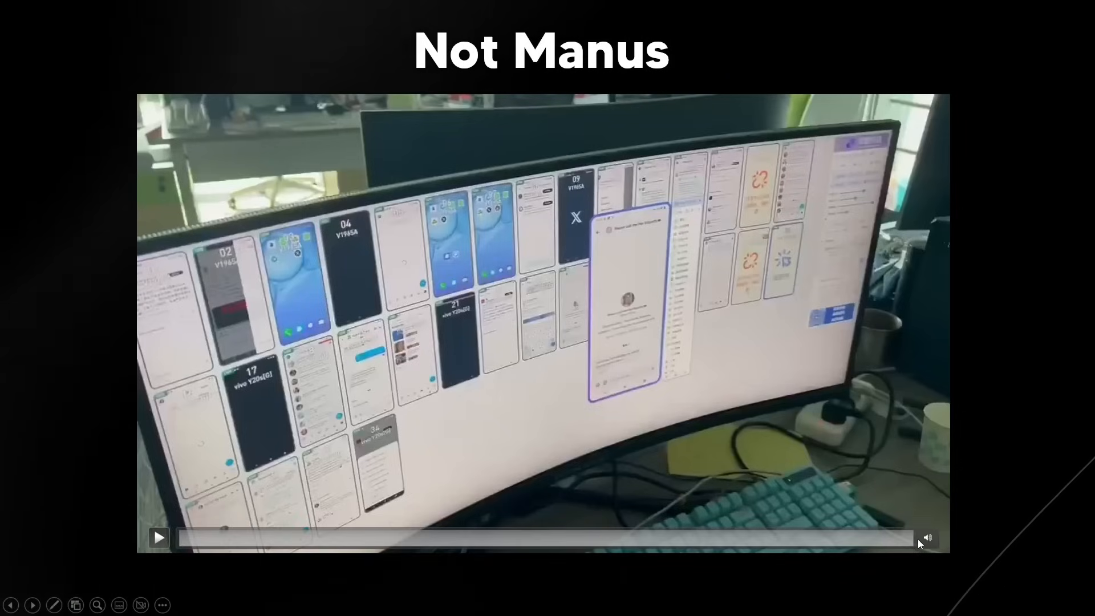
Step: Play the Not Manus slide's video of a monitor full of phone screens
left_click(159, 537)
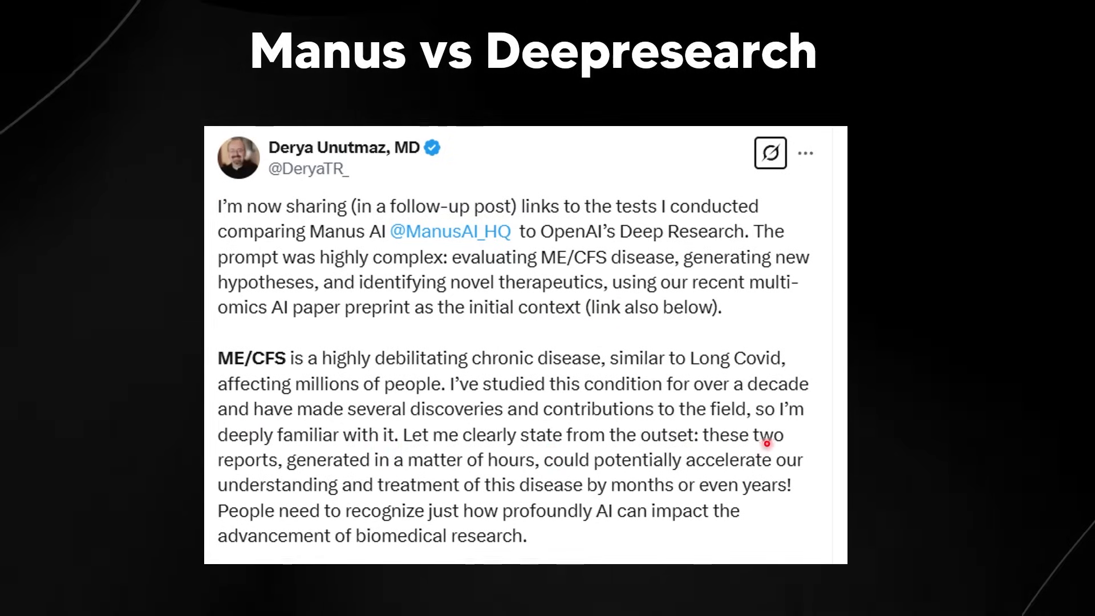
mouse_move(543, 482)
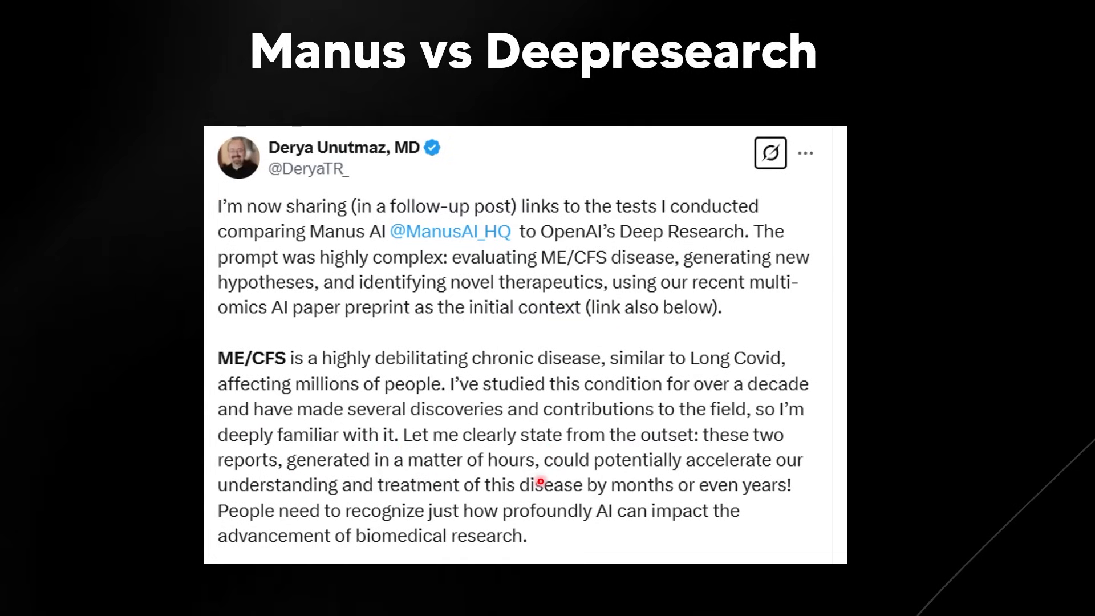
mouse_move(306, 491)
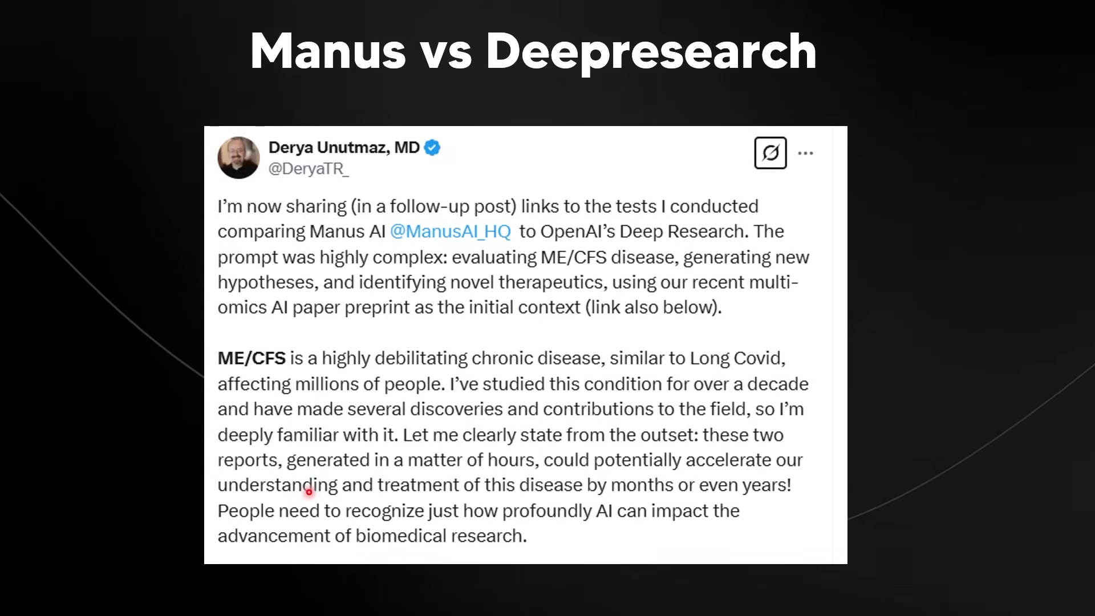
mouse_move(609, 497)
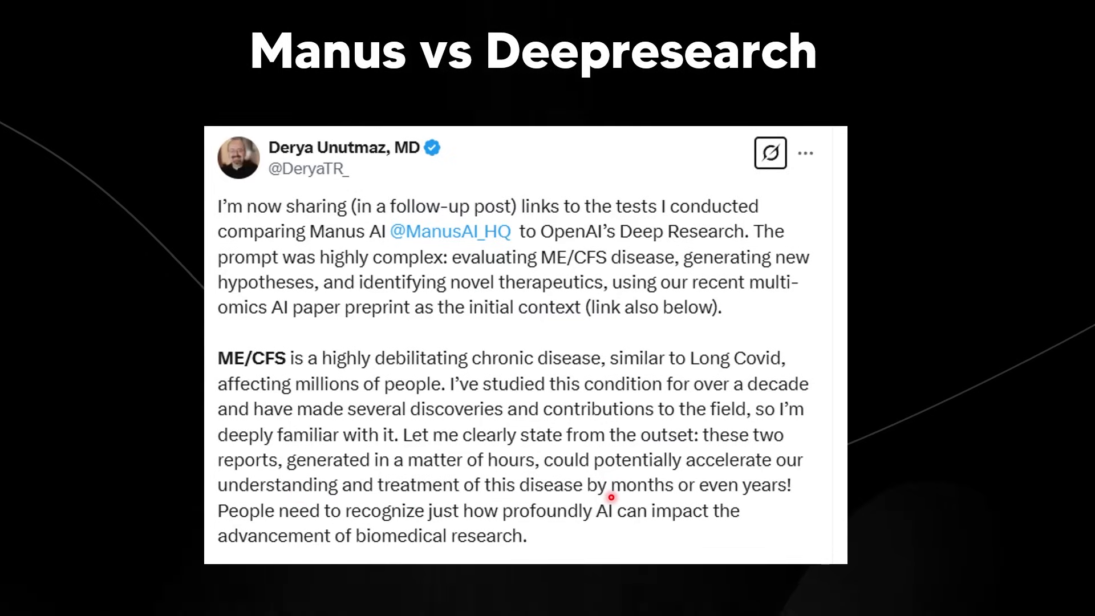
mouse_move(339, 498)
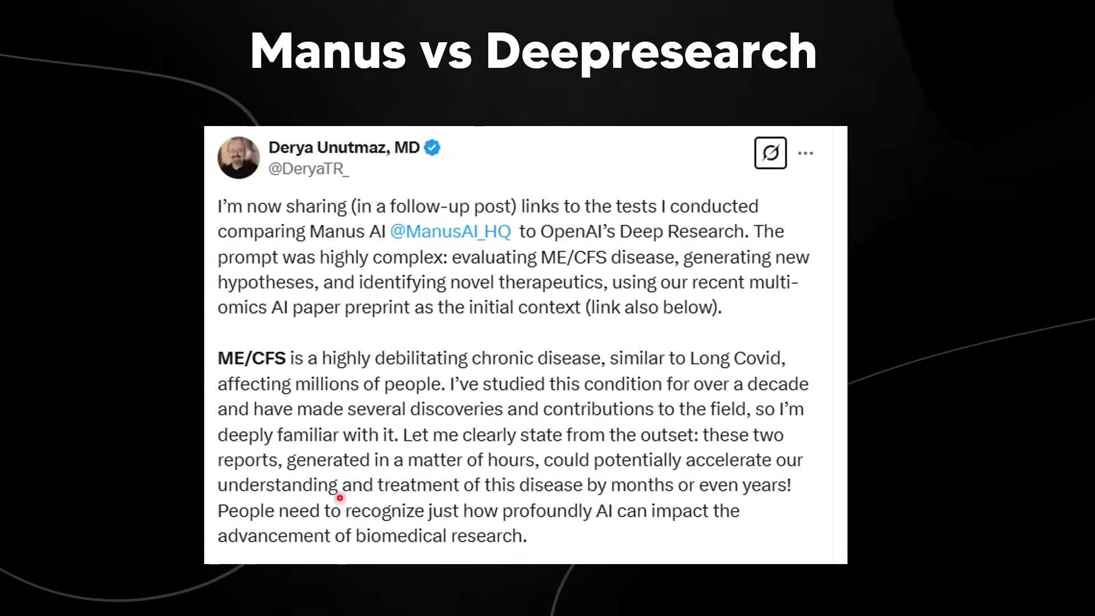